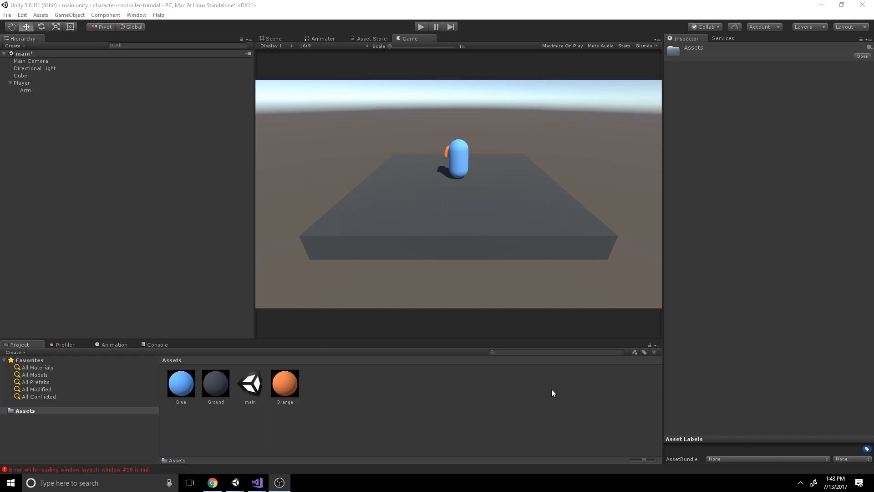
Step: Create a new C# script named PlayerControllerTransform in the Project Assets panel
right_click(343, 403)
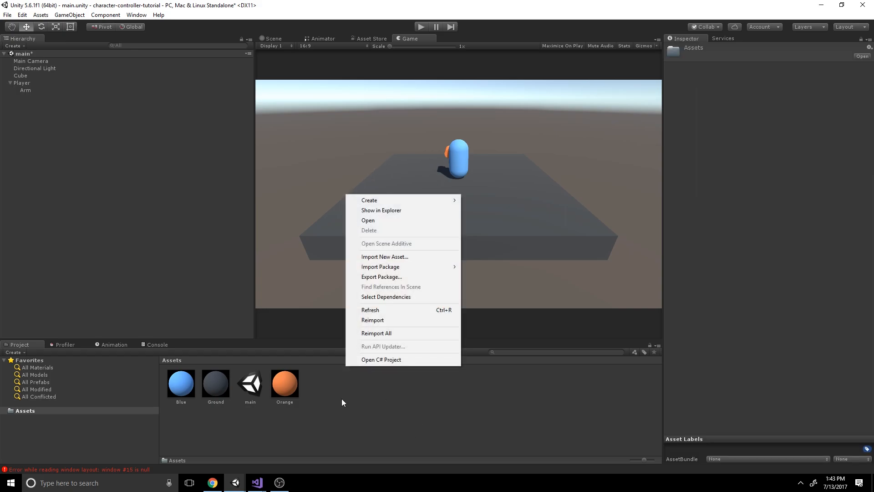
click(369, 200)
text(PlayerControllerTransform)
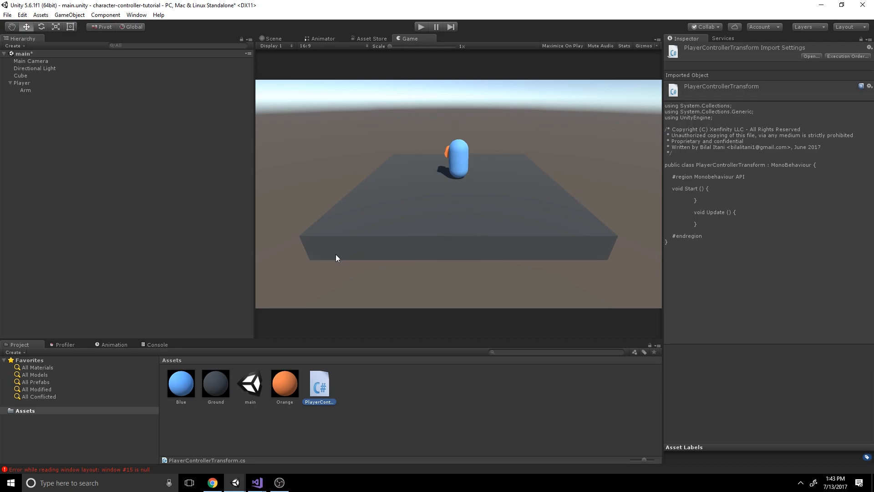
mouse_move(327, 381)
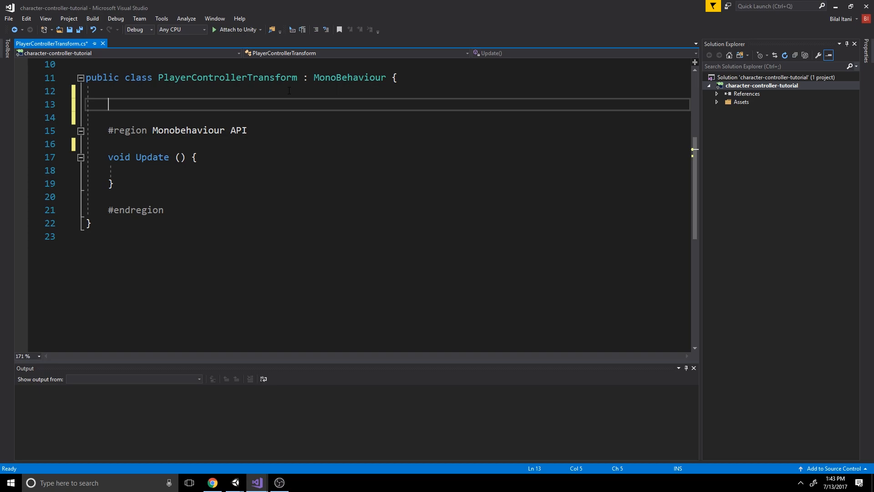
Step: Declare private string fields moveInputAxis = "Vertical" and turnInputAxis = "Horizontal"
text(priva)
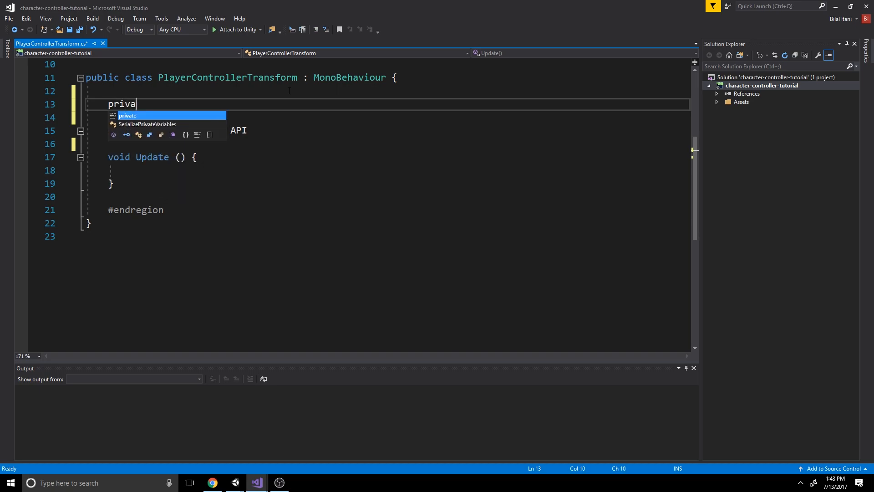
text(te string Move)
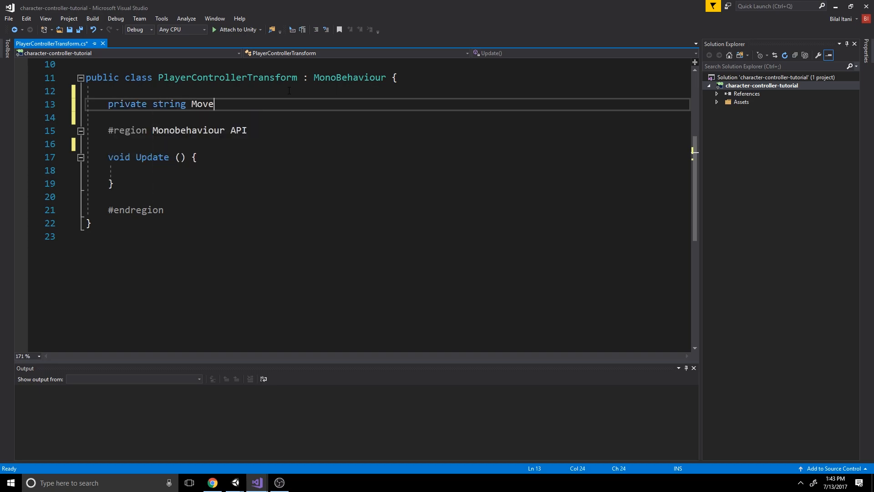
text(InputAxis)
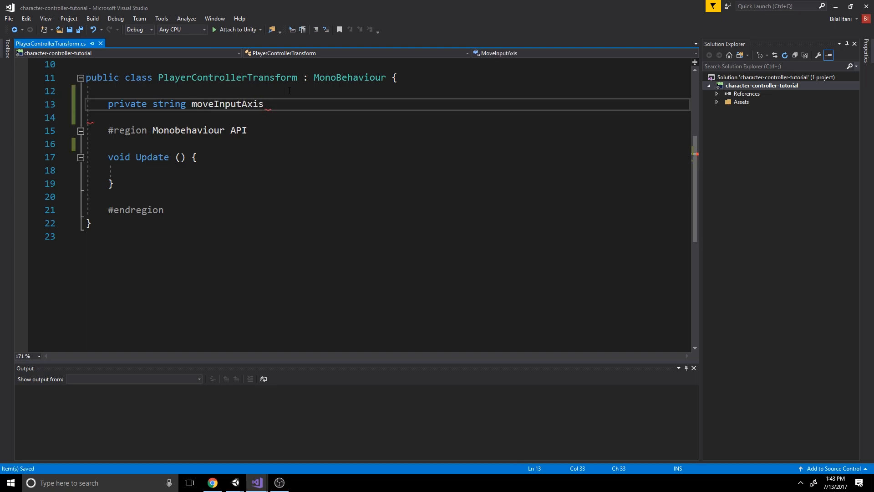
text(= "Ver")
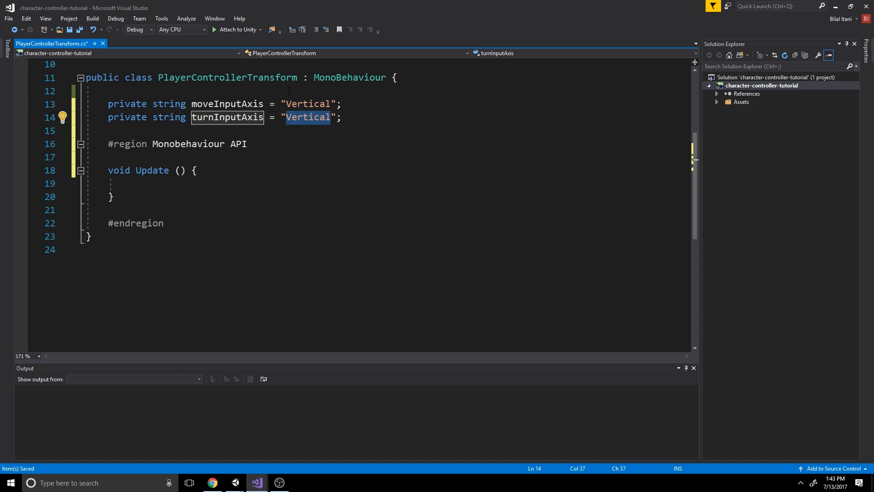
text(Horizontal)
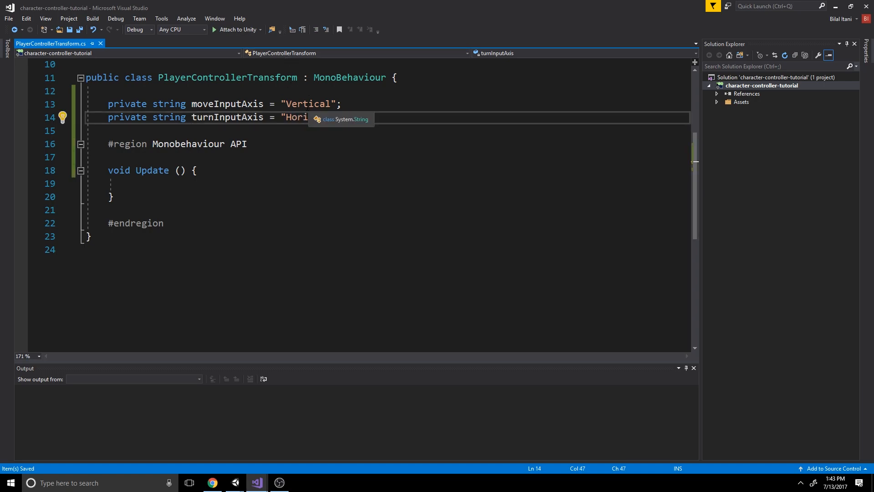
double_click(308, 104)
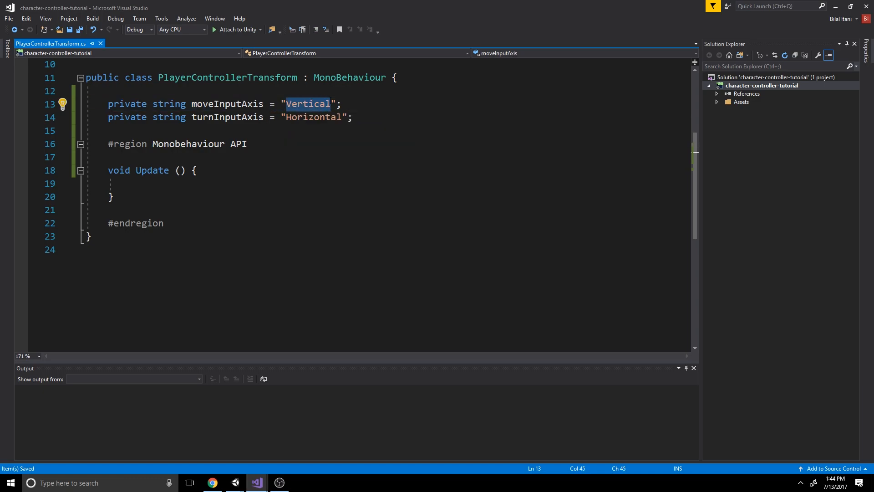
mouse_move(317, 114)
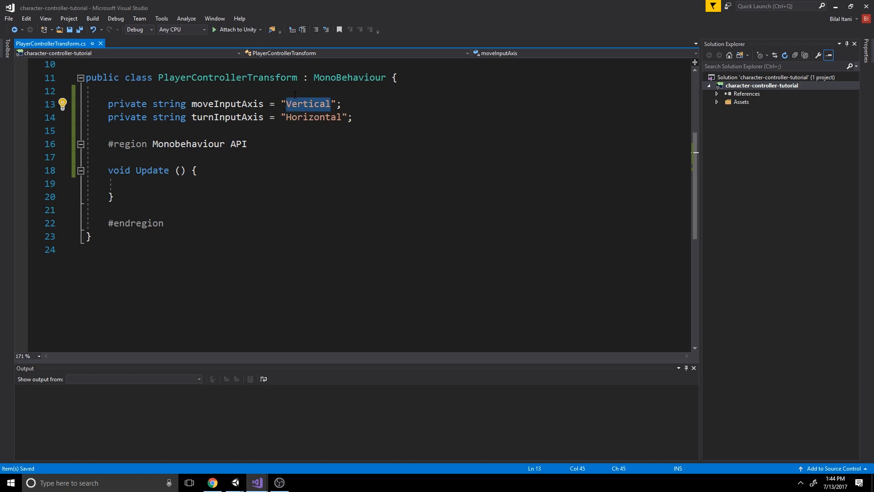
mouse_move(312, 104)
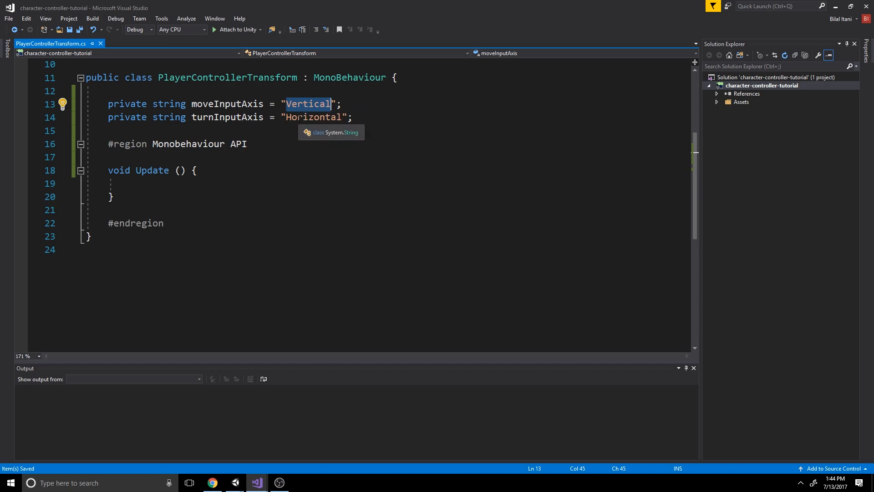
double_click(314, 117)
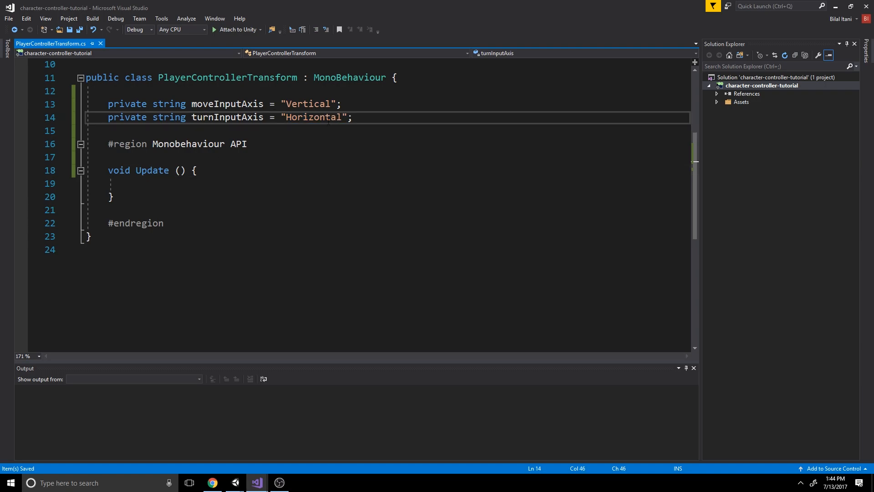
Step: Declare public float fields rotationRate = 360 and moveSpeed = 2 below the axis fields
key(enter)
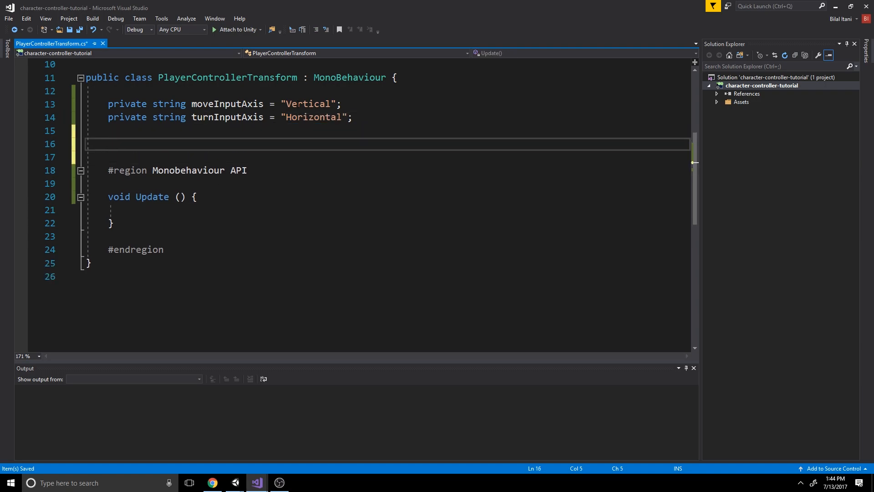
text(public float rotati)
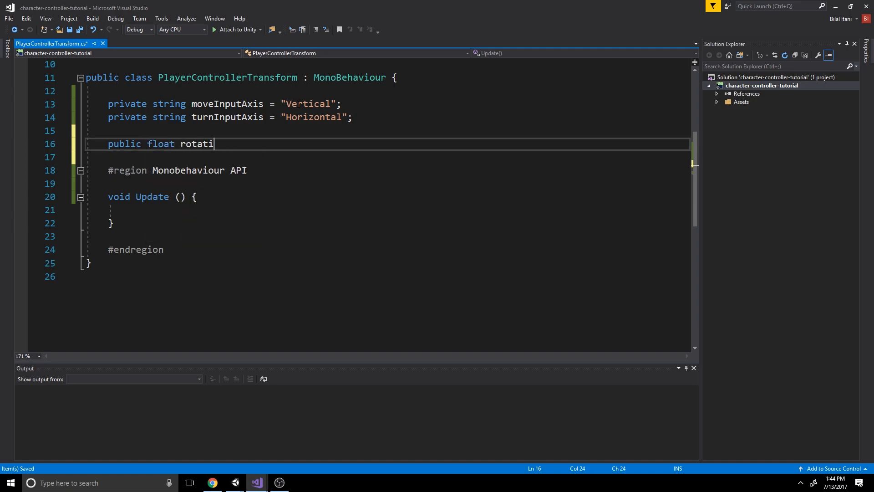
text(onRate = 360)
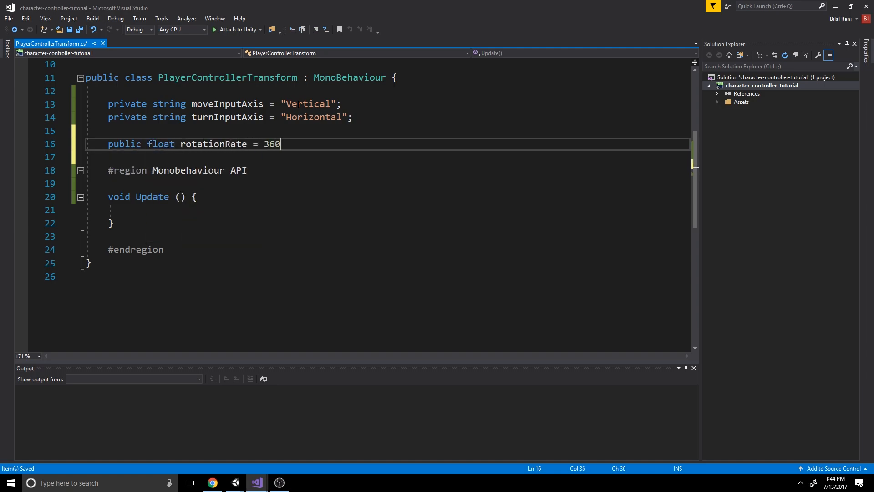
text(;)
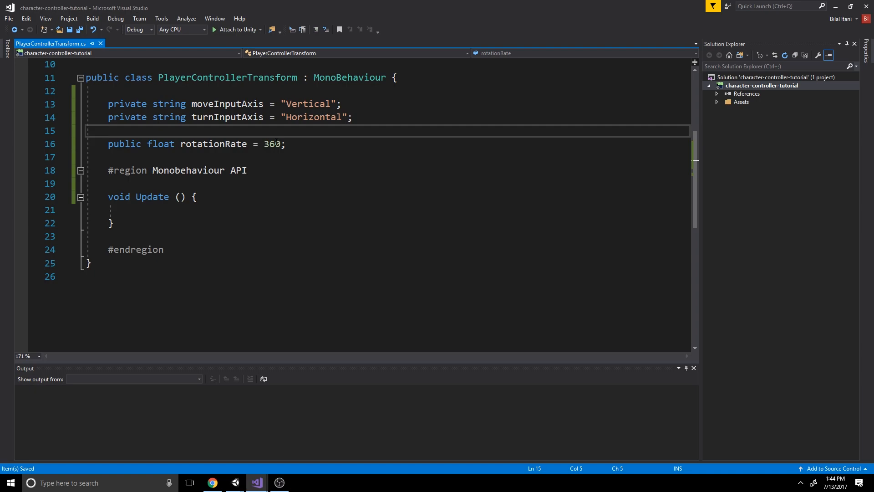
double_click(271, 144)
text(public)
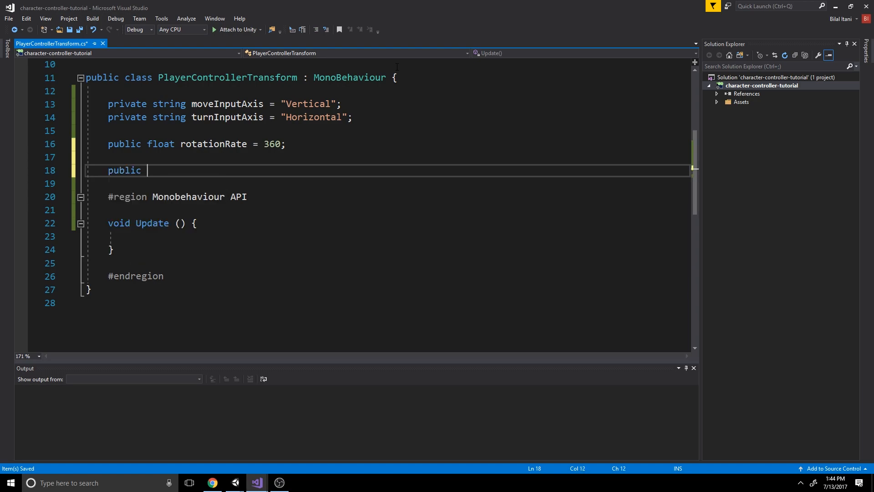
text(float MoveSpeed =)
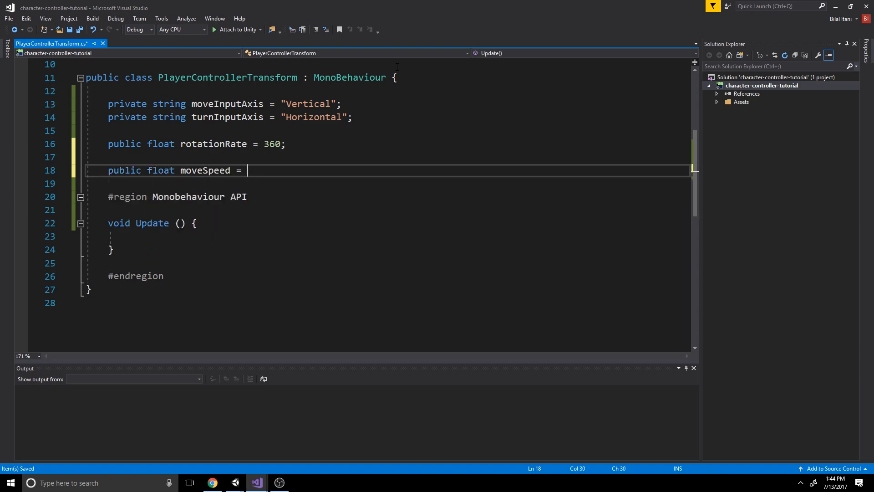
text(2;)
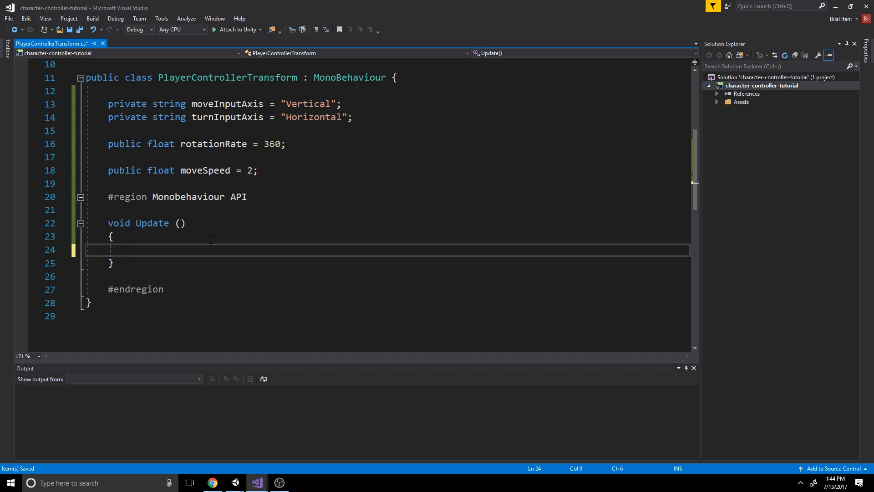
Step: In Update, read float moveAxis and turnAxis via Input.GetAxis(moveInputAxis/turnInputAxis)
text(float moveAxis =)
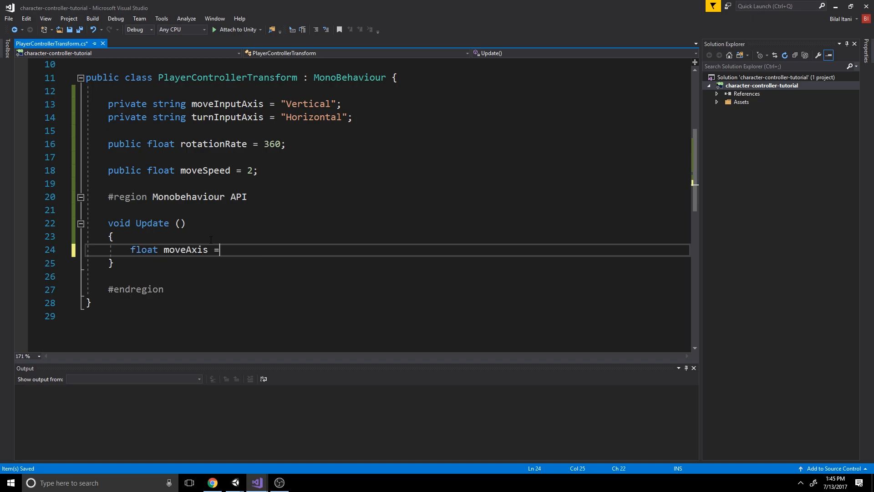
text(Input.Get)
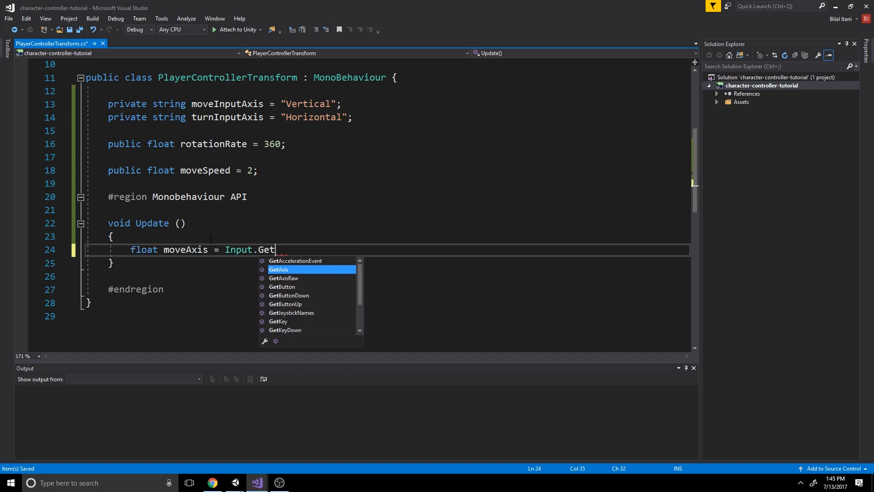
text(Axis(MoveInputAxis);)
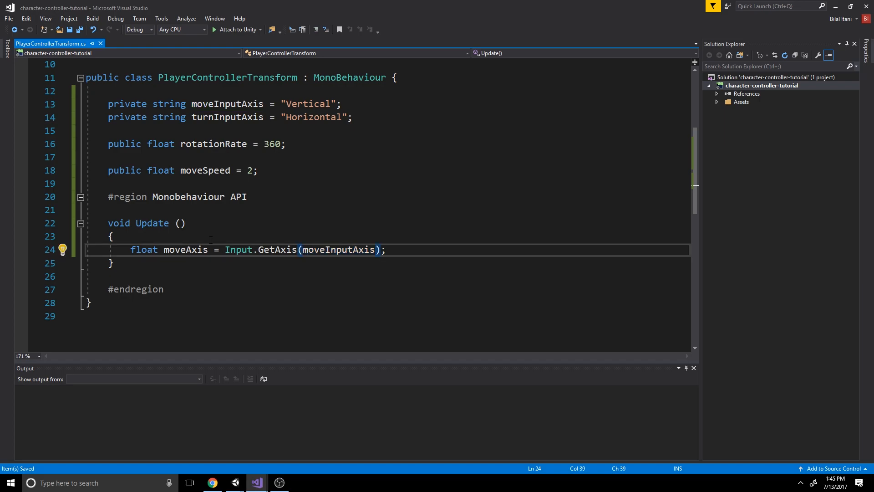
double_click(277, 249)
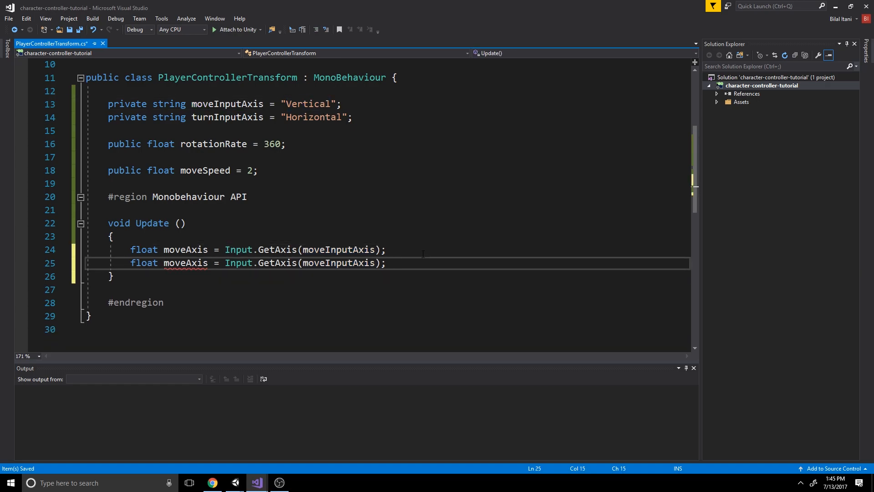
text(turnAxis)
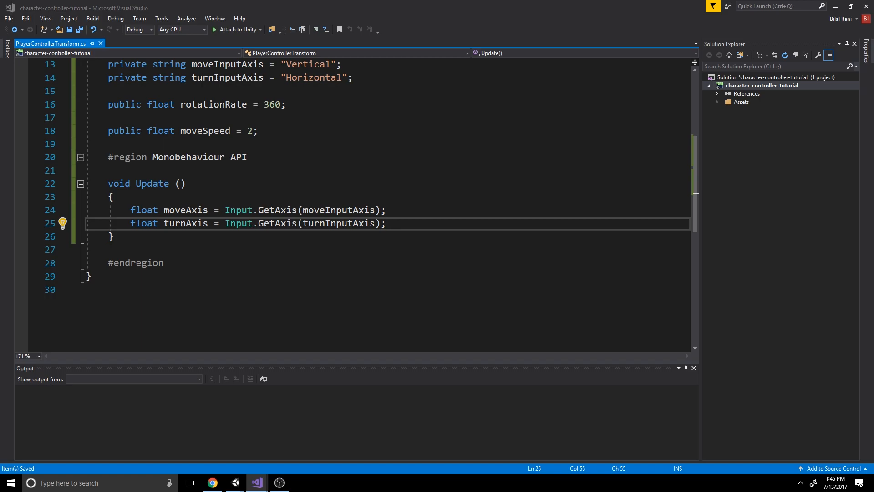
click(114, 236)
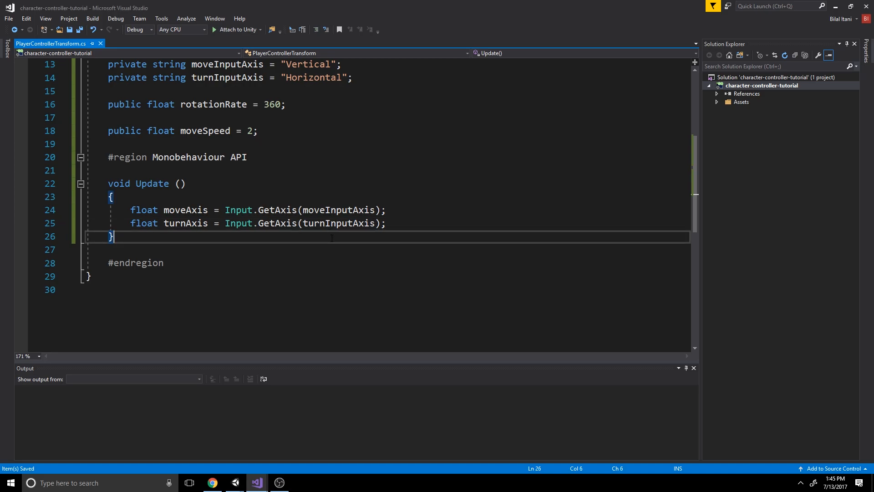
Step: Add empty private Move and Turn methods, each taking an input parameter
text(public)
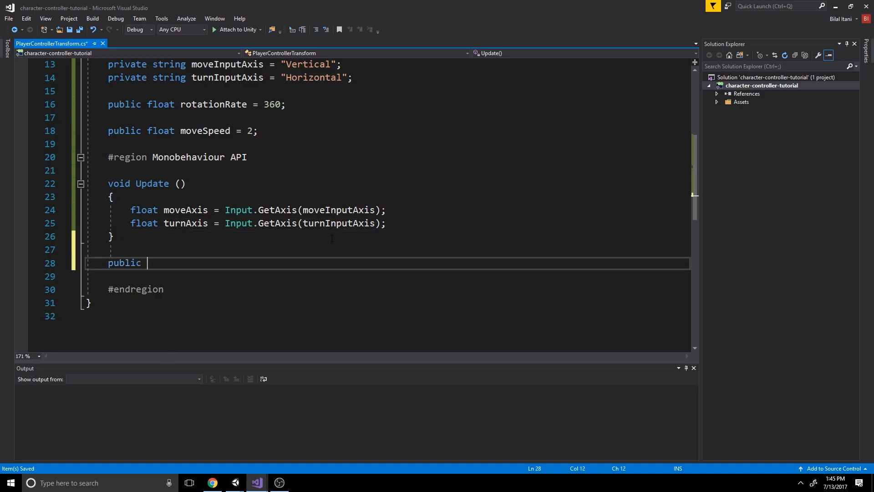
text(private void Move(float)
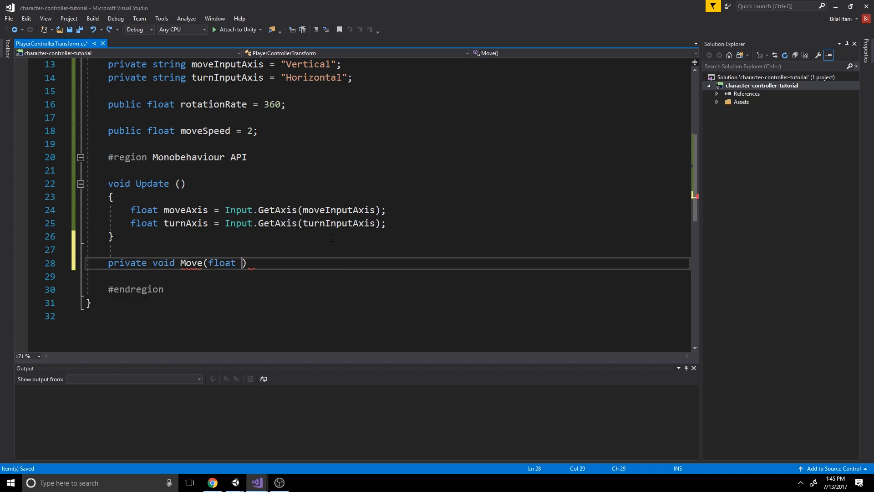
text(input)
click(388, 276)
text({)
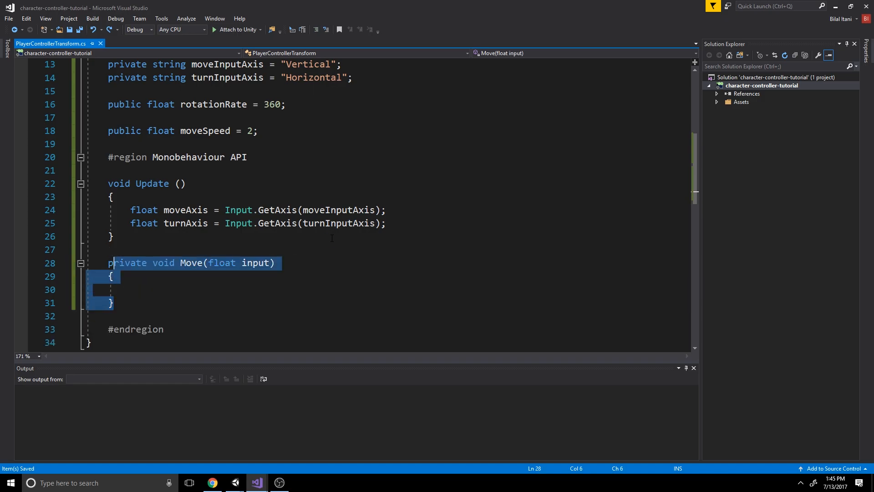
key(ctrl+v)
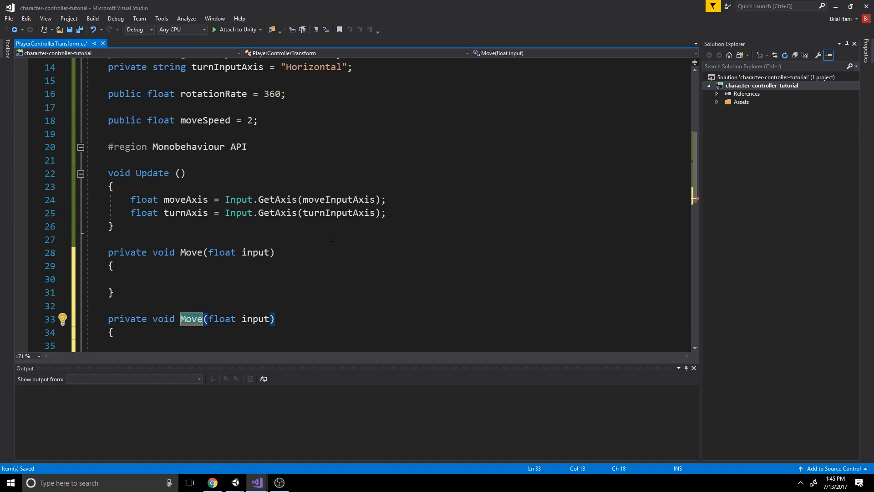
text(Turn)
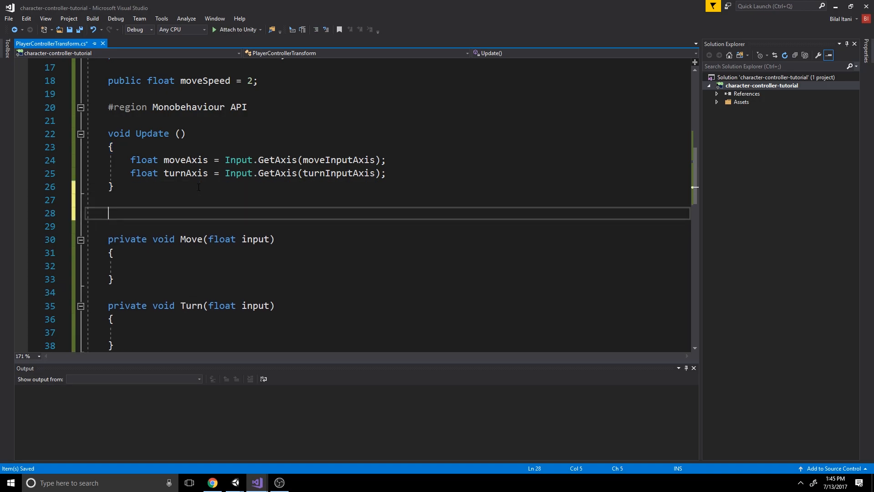
Step: Write ApplyInput(float moveInput, float turnInput) calling Move(moveInput) and Turn(turnInput)
text(private void)
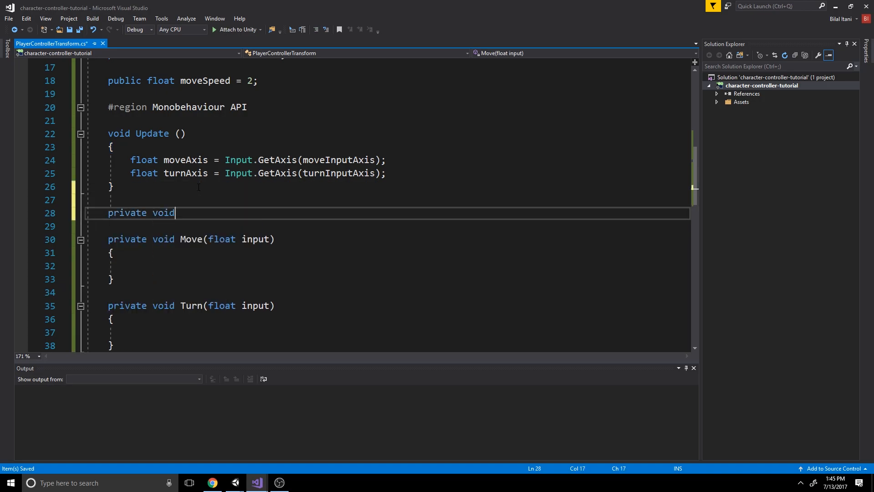
text(ApplyInput()
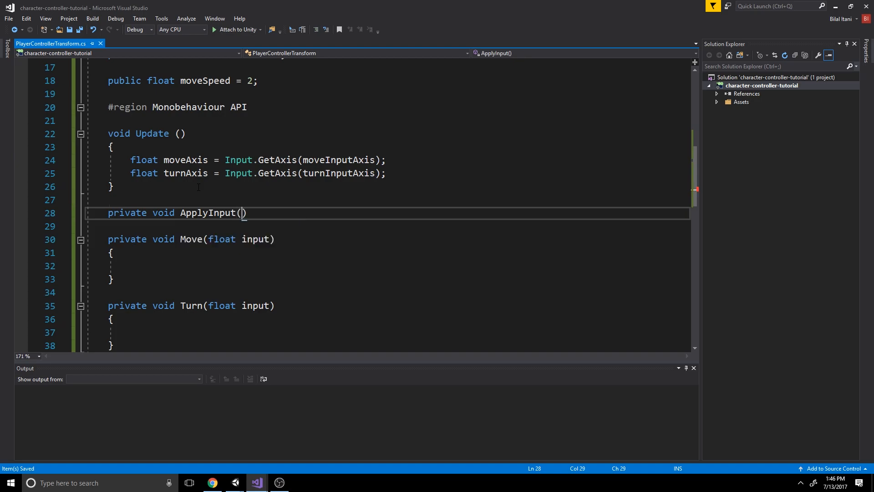
text(float)
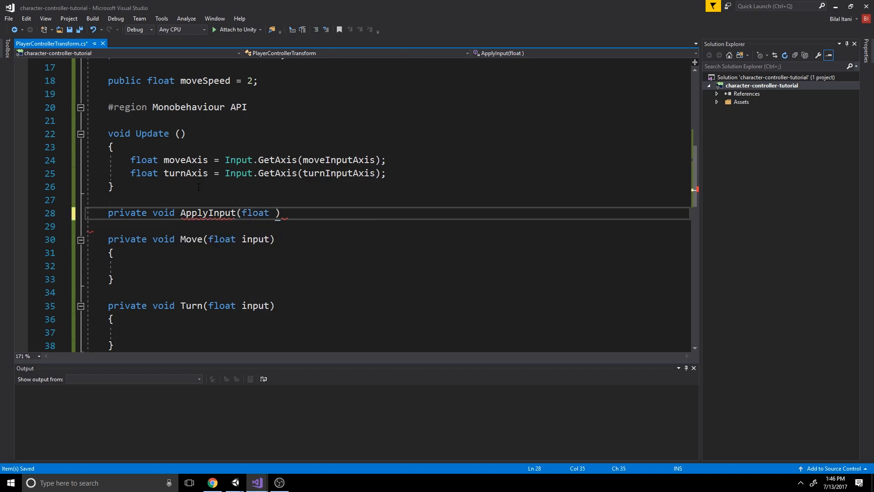
text(moveInput)
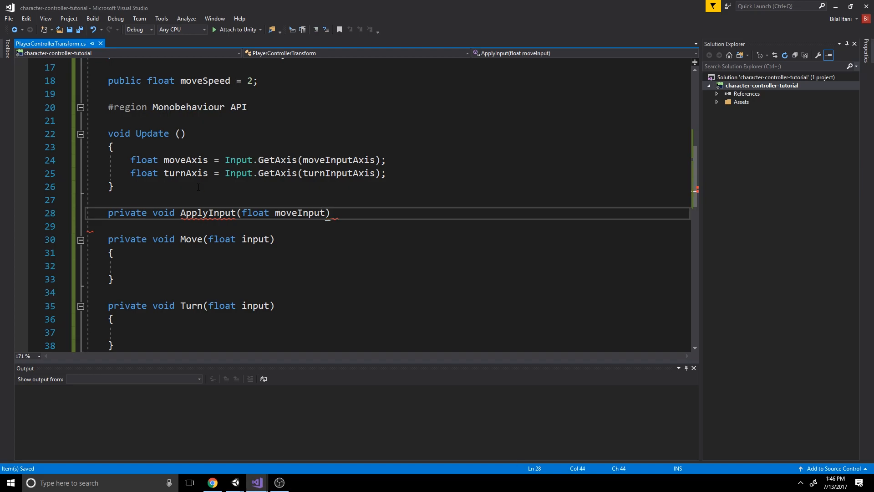
text(,)
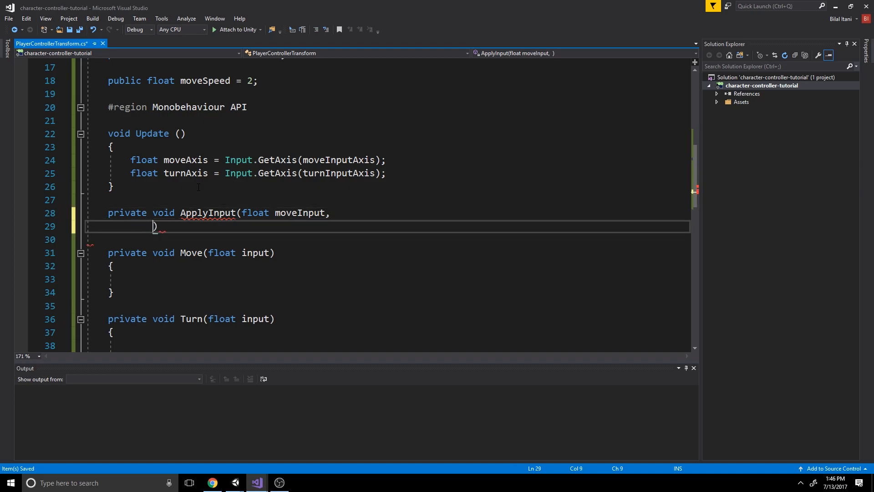
text(float tu)
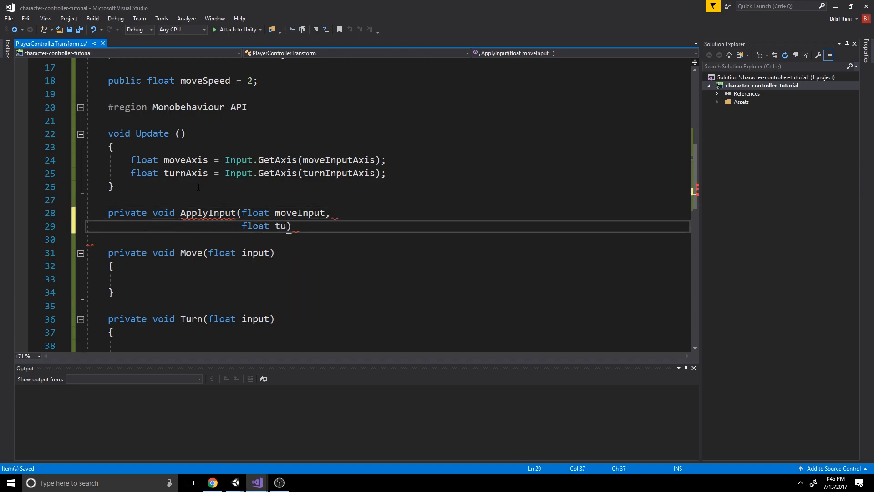
text(rnInput)
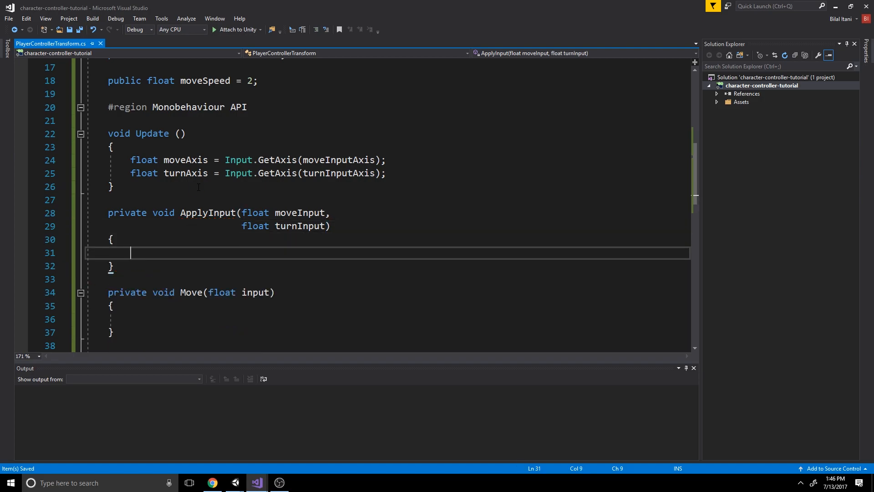
text(Move(Move))
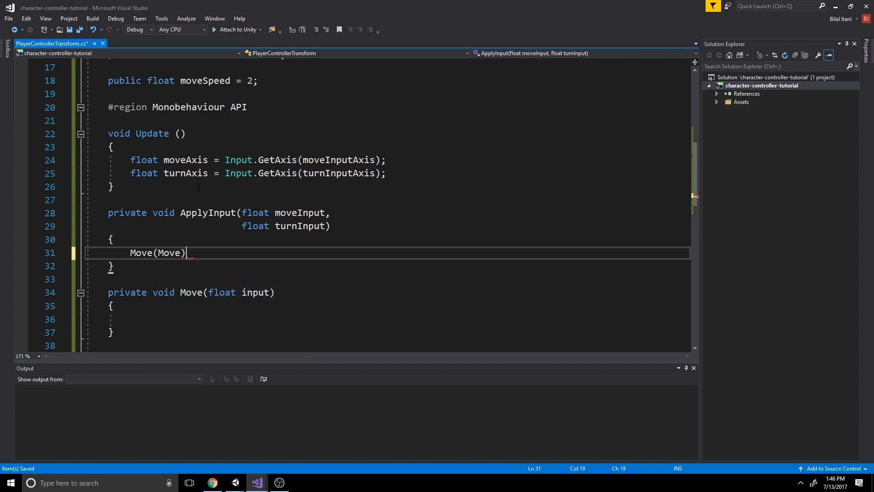
text(moveInput)
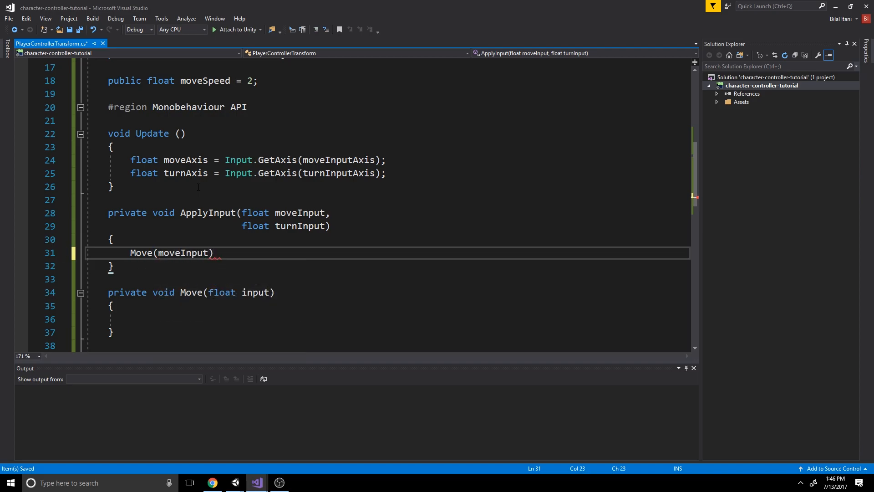
text(;)
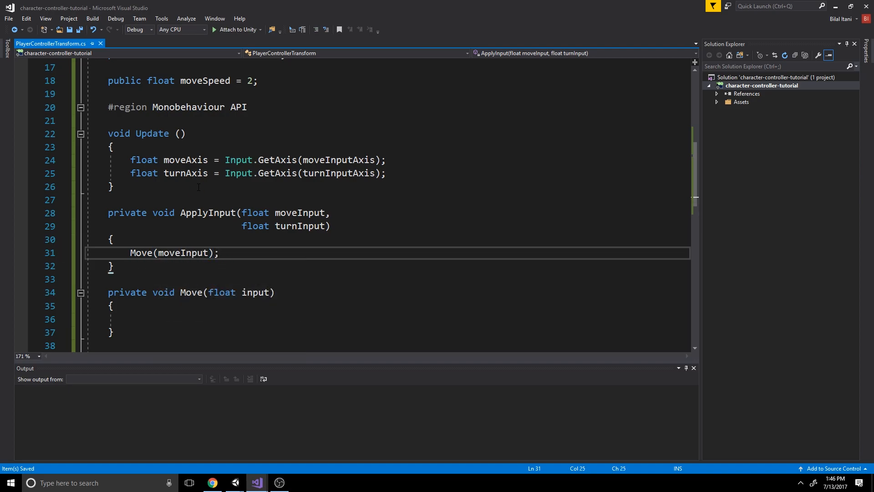
text(Turn(moveInput);)
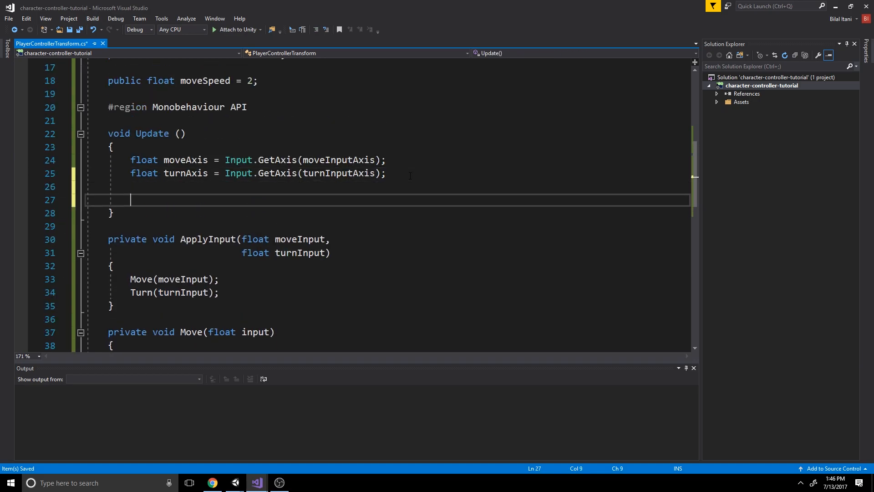
Step: End Update with the call ApplyInput(moveAxis, turnAxis);
text(Apply)
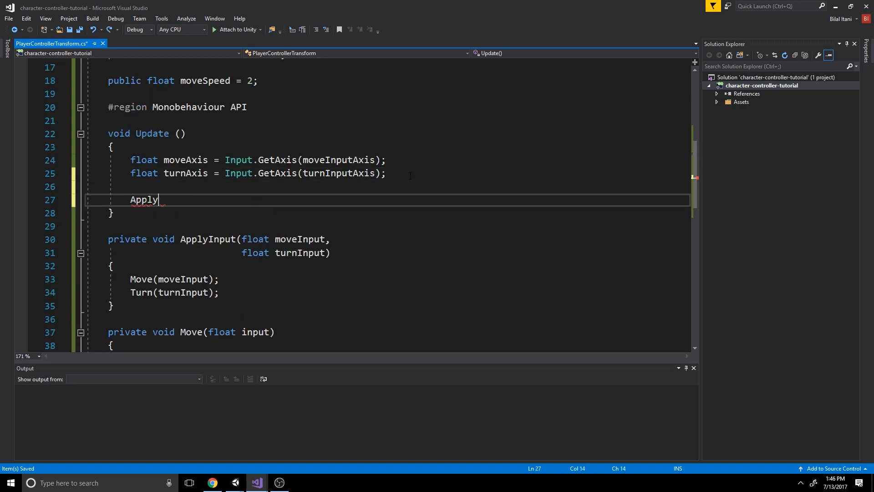
text(Input()
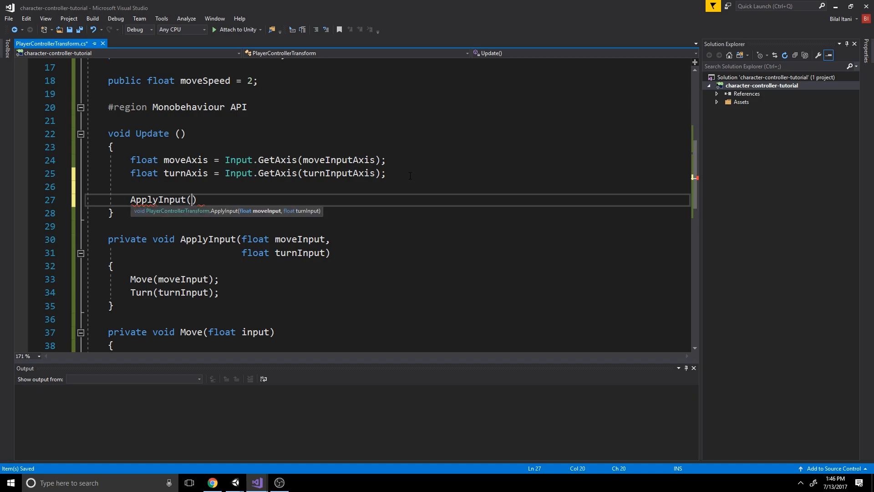
text(move)
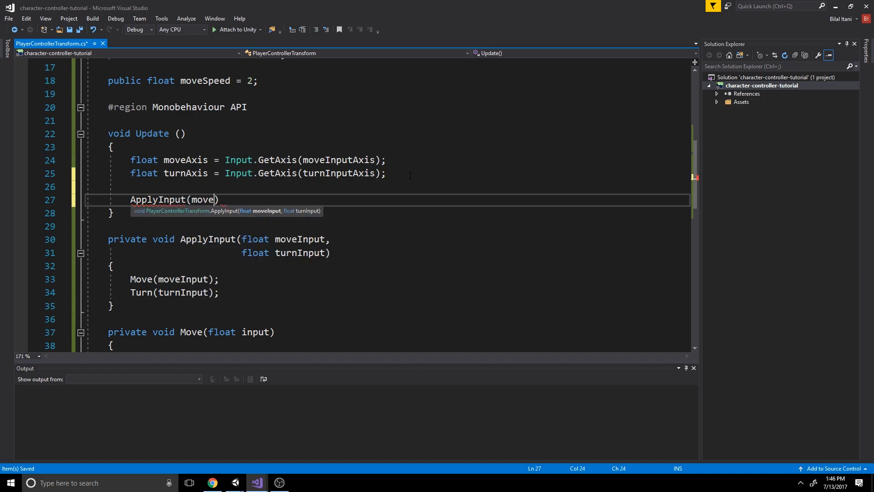
text(Input, turnAxis)
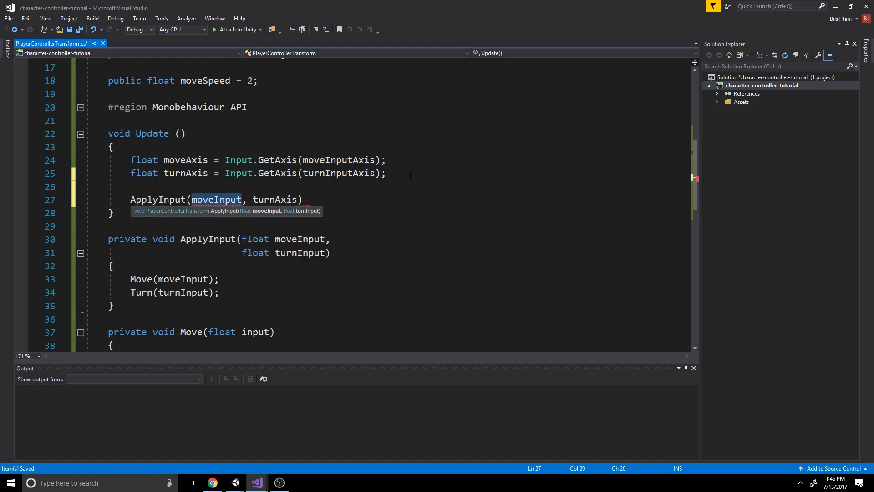
text(moveAxis)
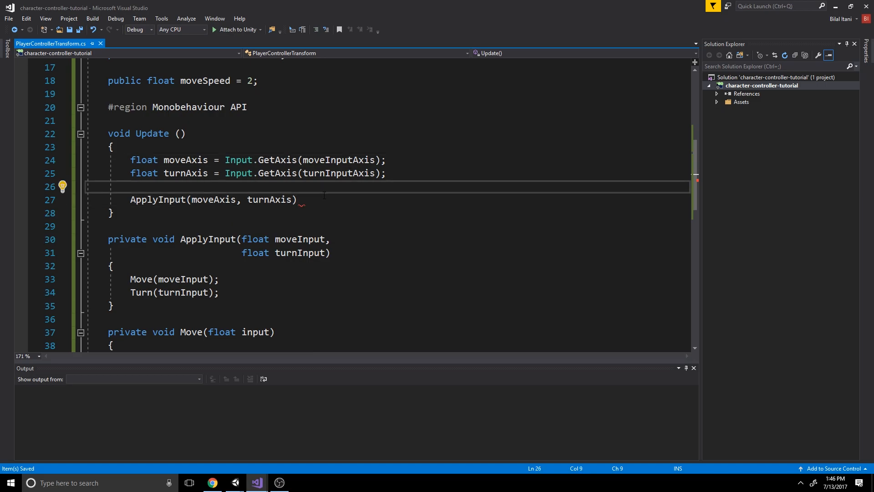
click(298, 199)
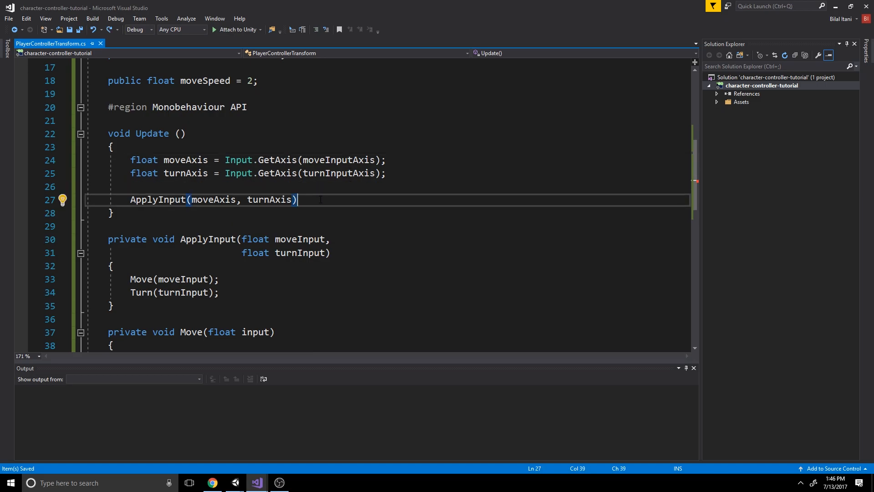
text(;)
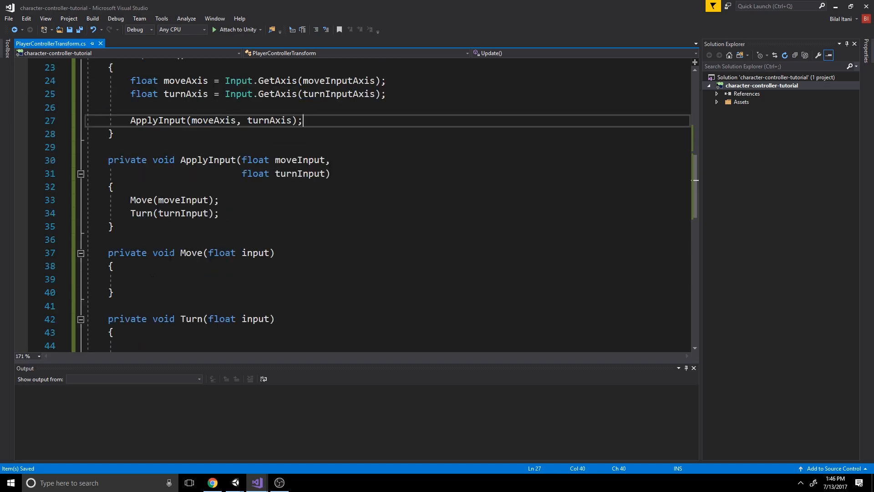
scroll(down, 3)
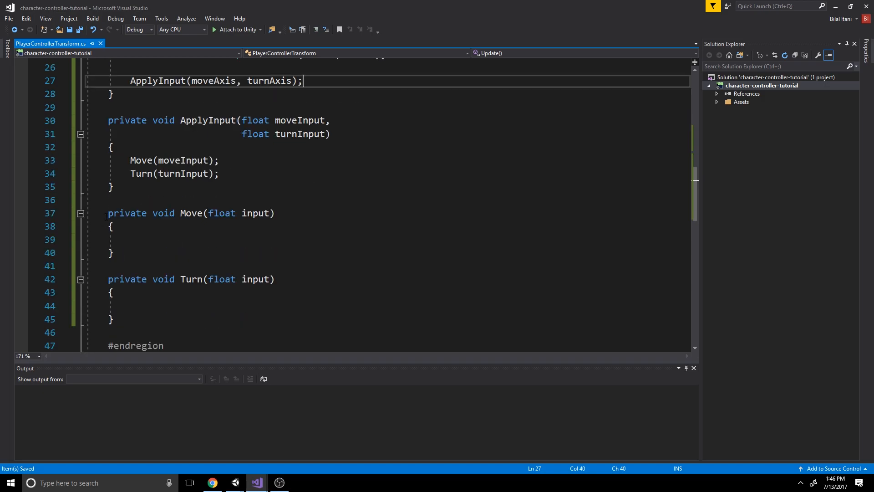
Step: Give Move the body transform.Translate(Vector3.forward * input * moveSpeed);
drag(109, 214, 114, 318)
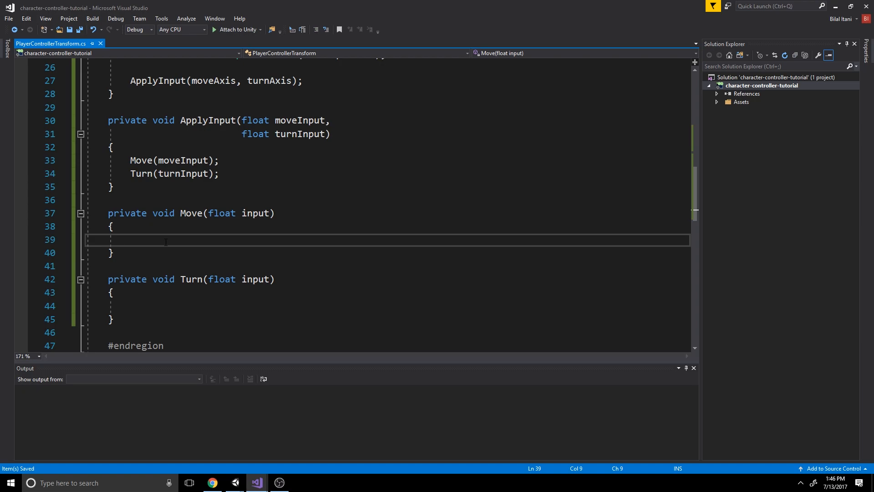
text(transform.Translate)
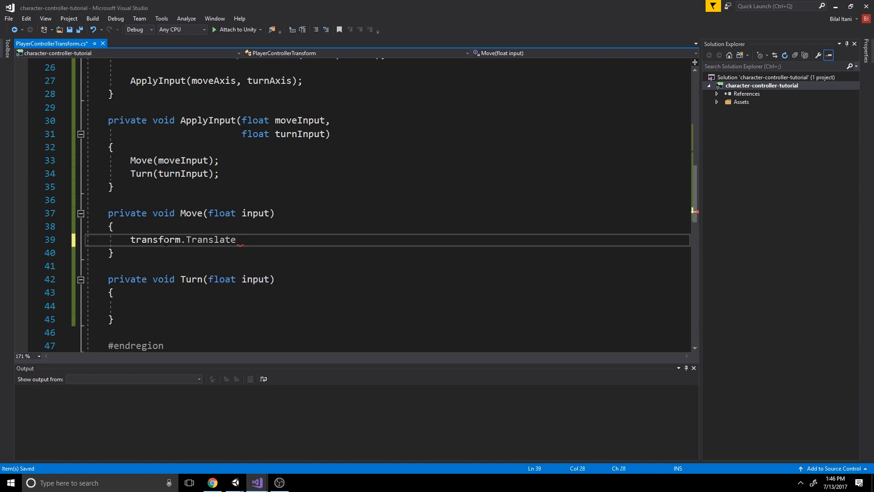
text(()
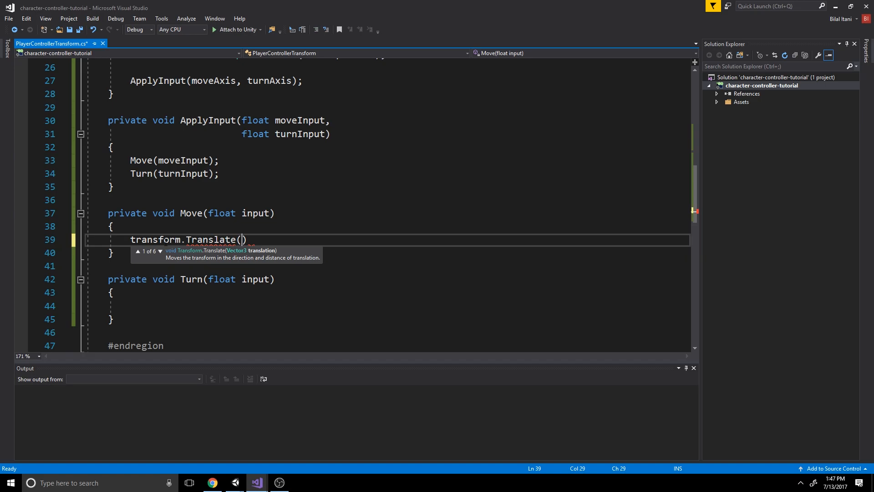
text(Vector3)
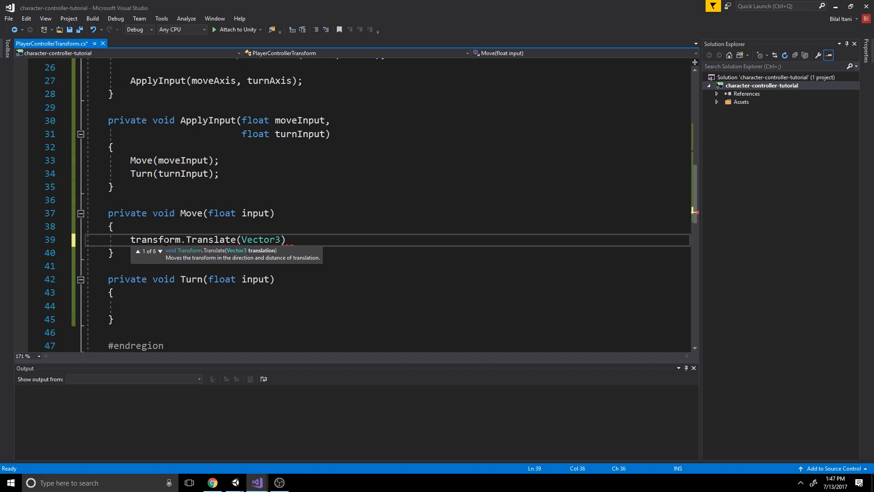
text(.forward)
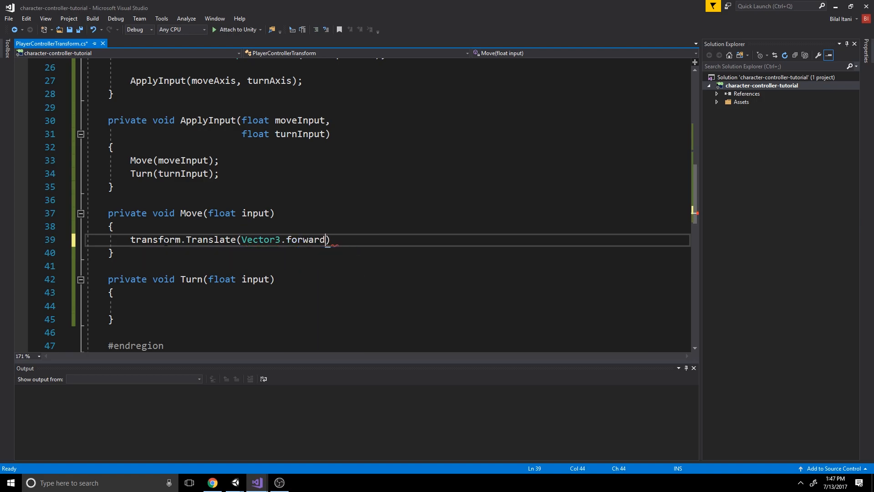
text(*)
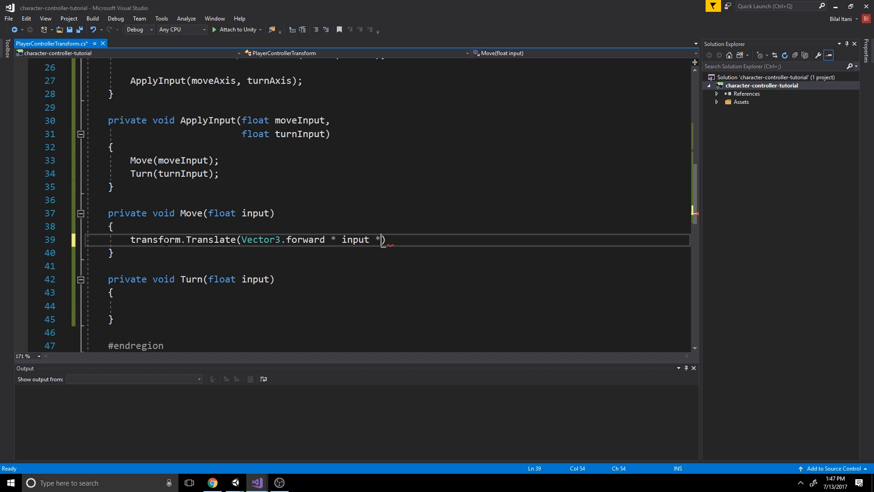
text(move)
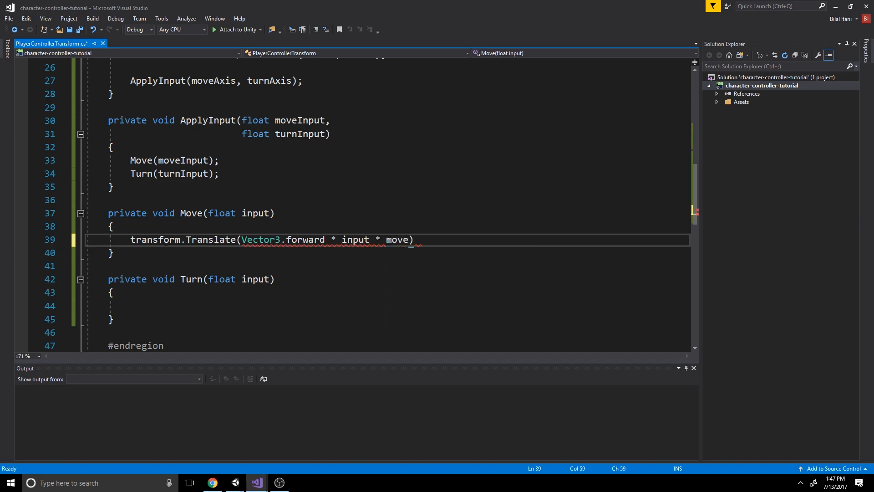
text(Speed)
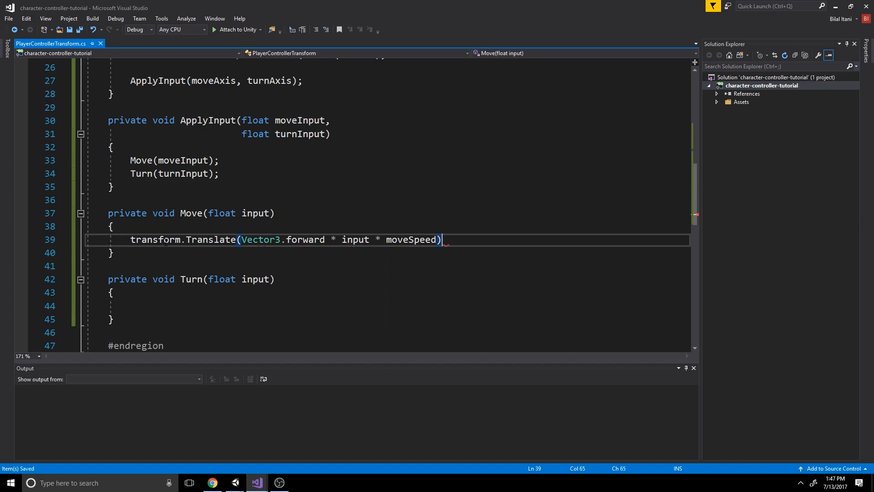
double_click(410, 239)
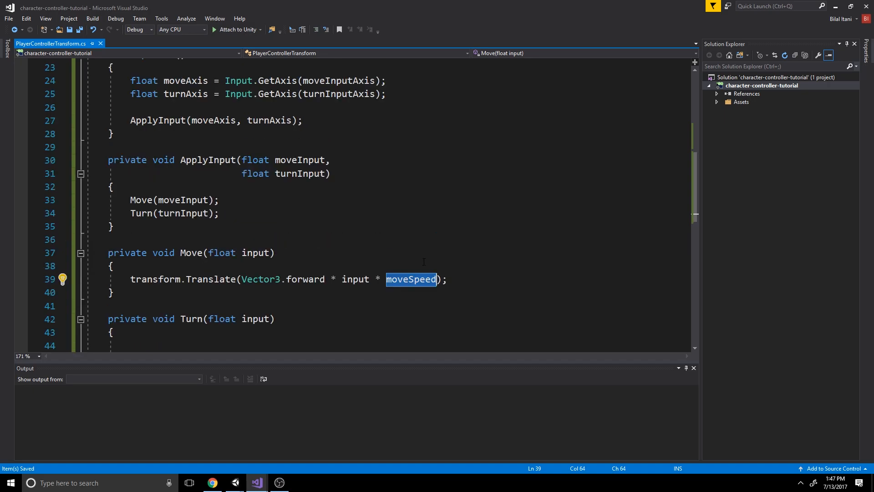
mouse_move(412, 279)
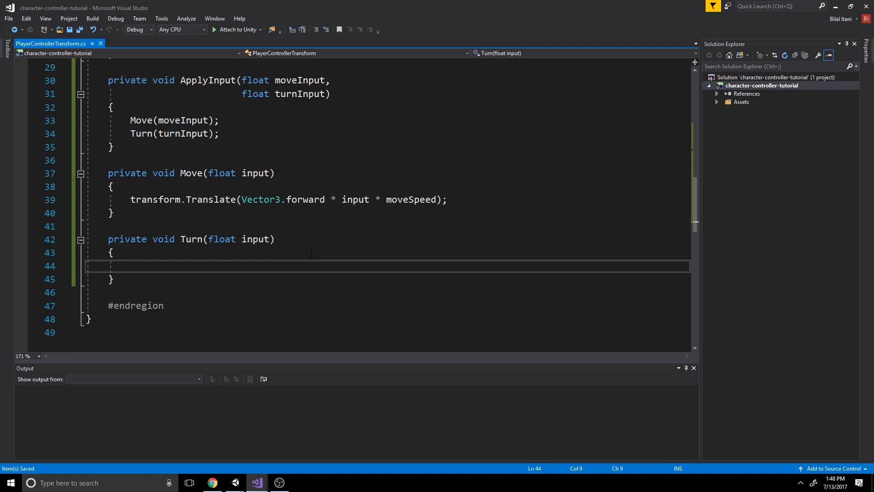
Step: Give Turn the body transform.Rotate(0, input * rotationRate * Time.deltaTime, 0);
text(transform.Rotate()
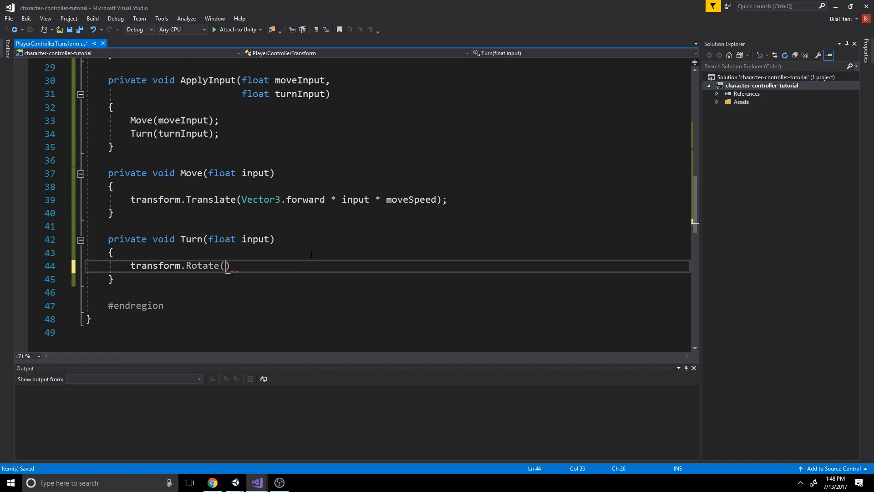
text(0,)
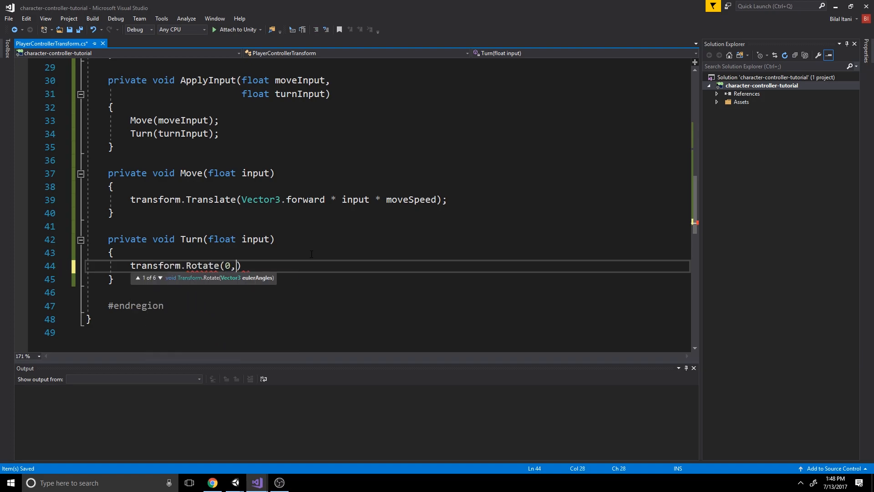
text(" ")
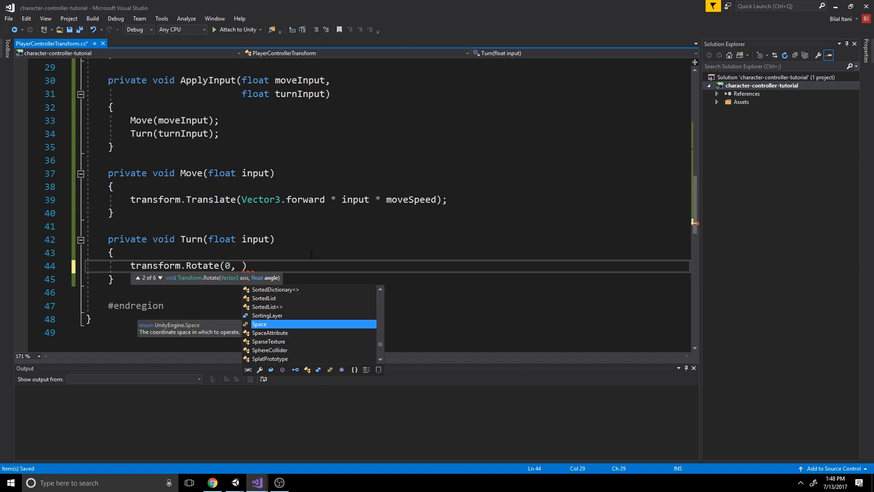
key(Escape)
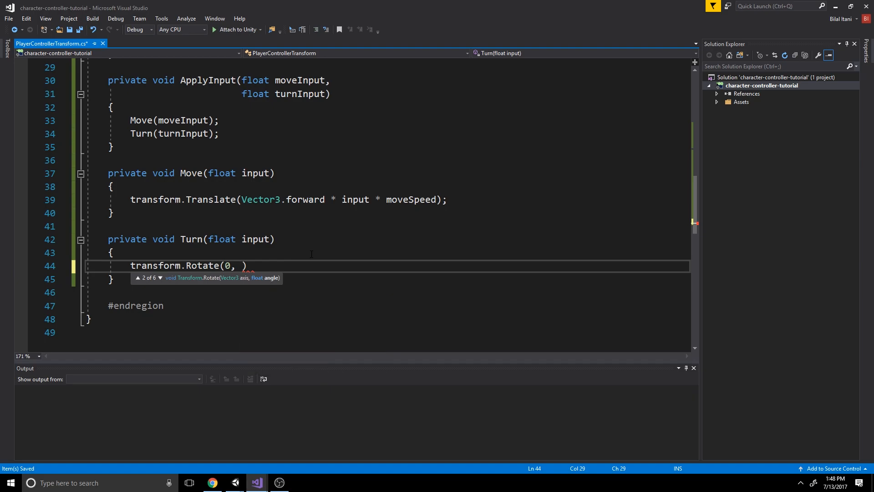
text(input * rotationRate * T)
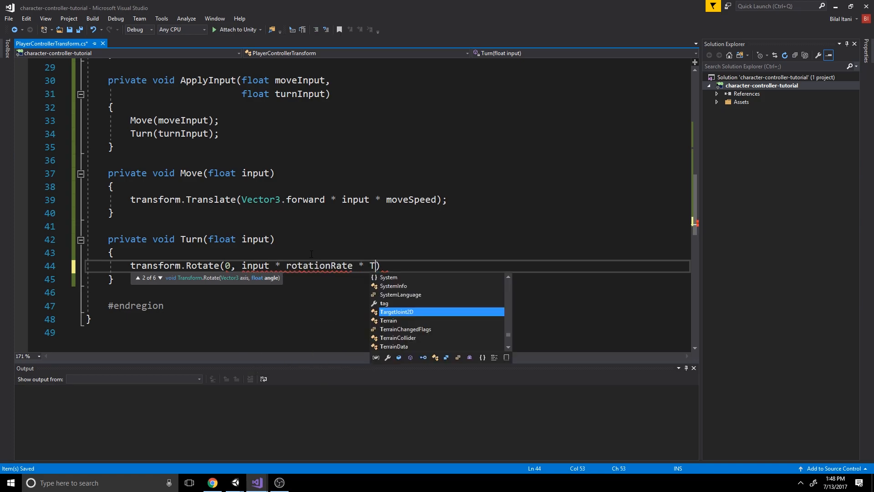
text(ime.deltaTime,)
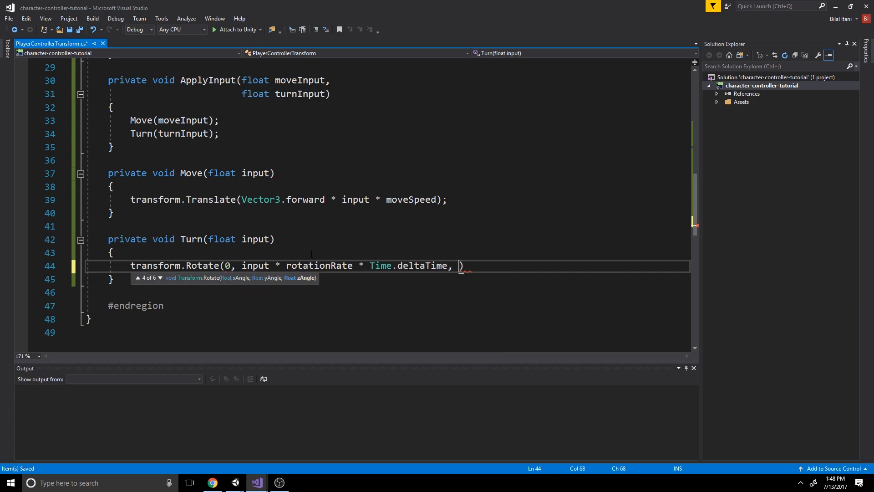
text(0;)
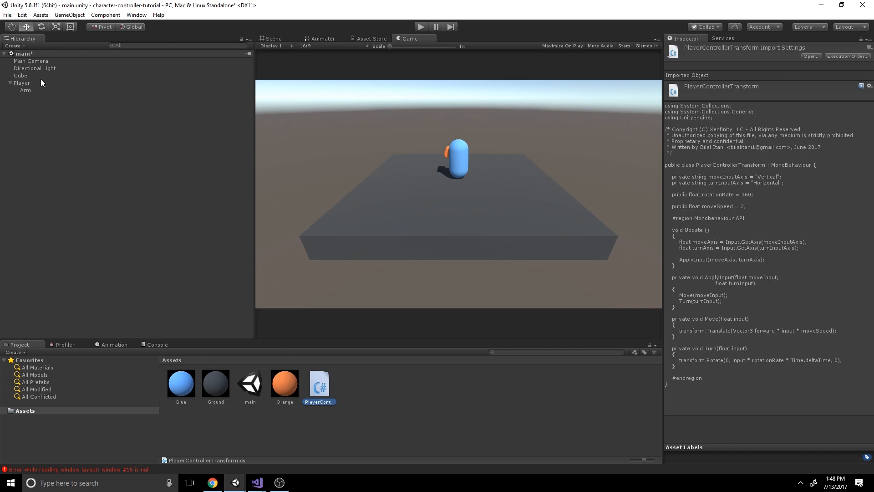
Step: Add the Player Controller Transform component to the Player capsule by searching 'Player'
click(22, 82)
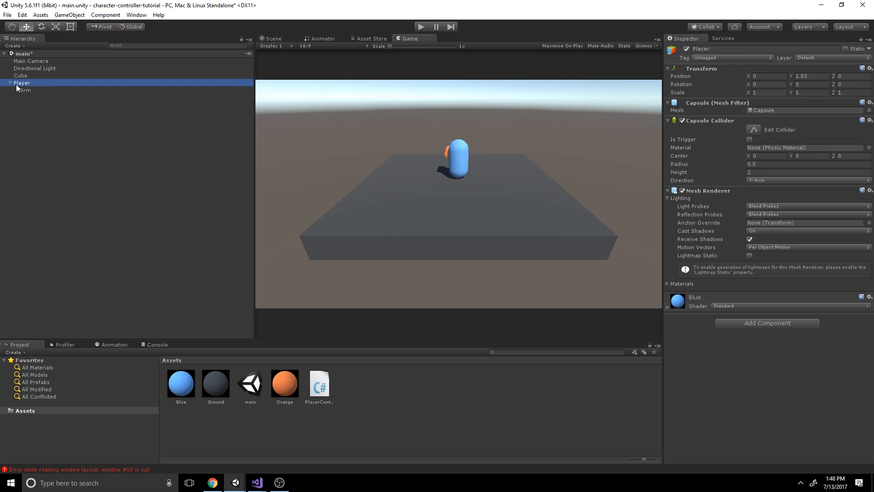
click(132, 26)
text(P)
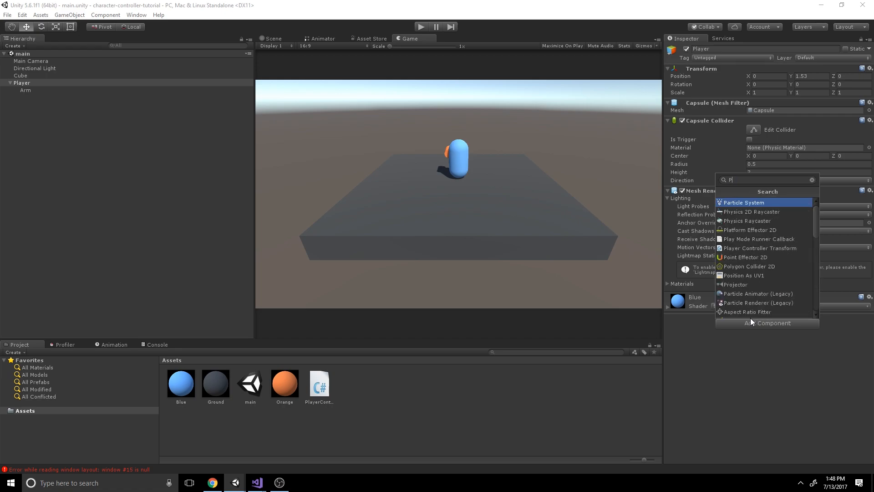
text(layer)
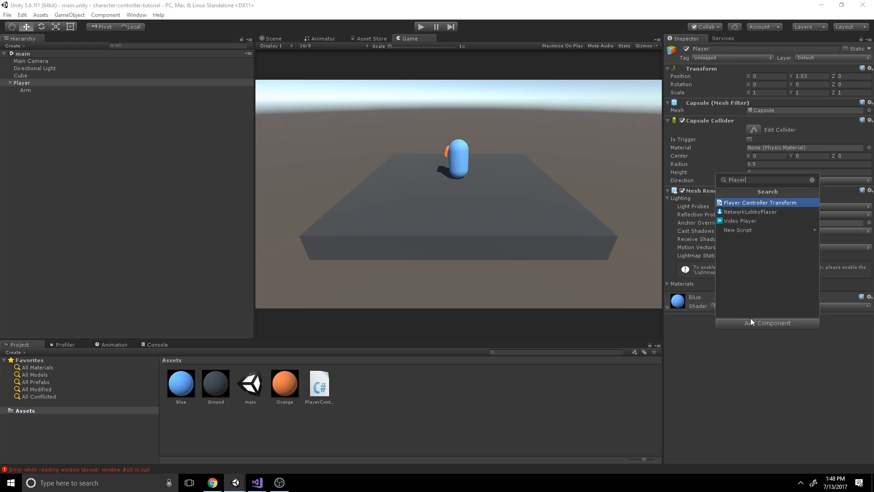
click(758, 202)
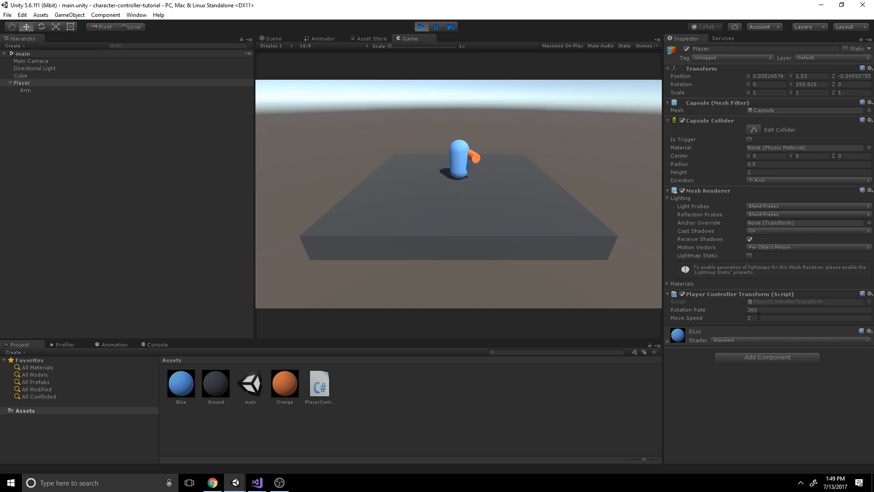
click(809, 318)
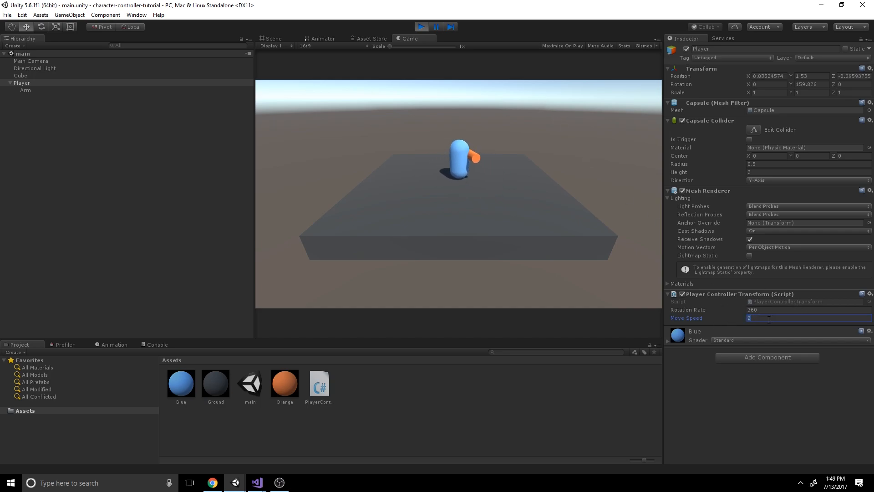
text(0.1)
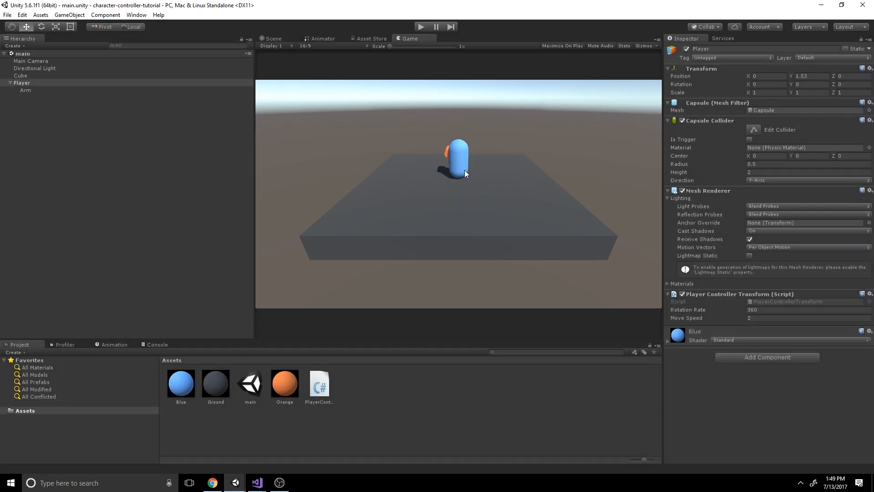
mouse_move(465, 169)
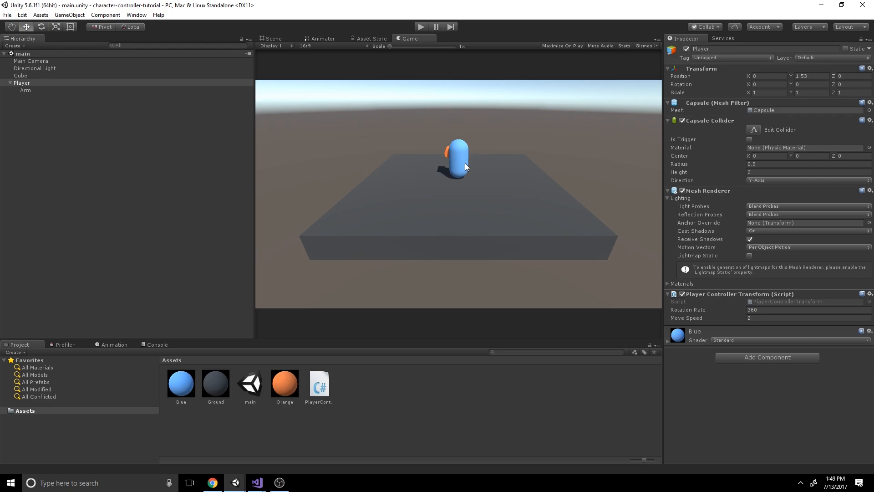
Step: Deactivate the original Player and remove Player Controller Transform from Player (1)
click(22, 82)
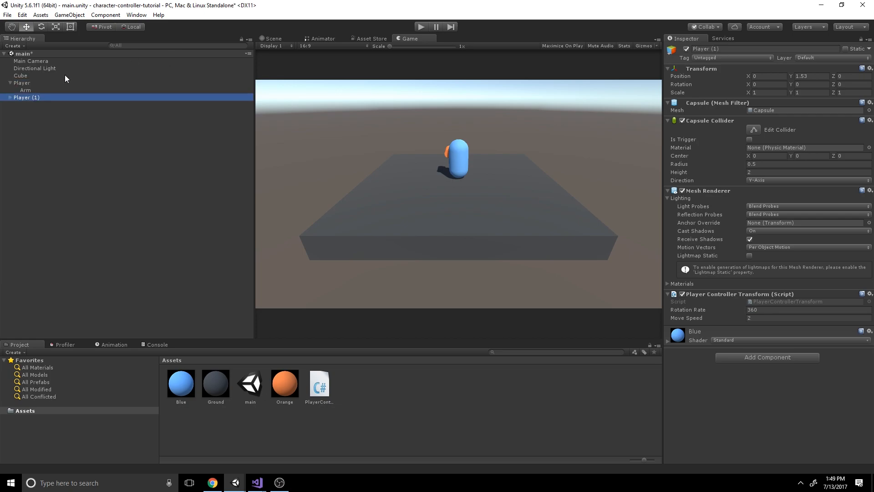
click(22, 82)
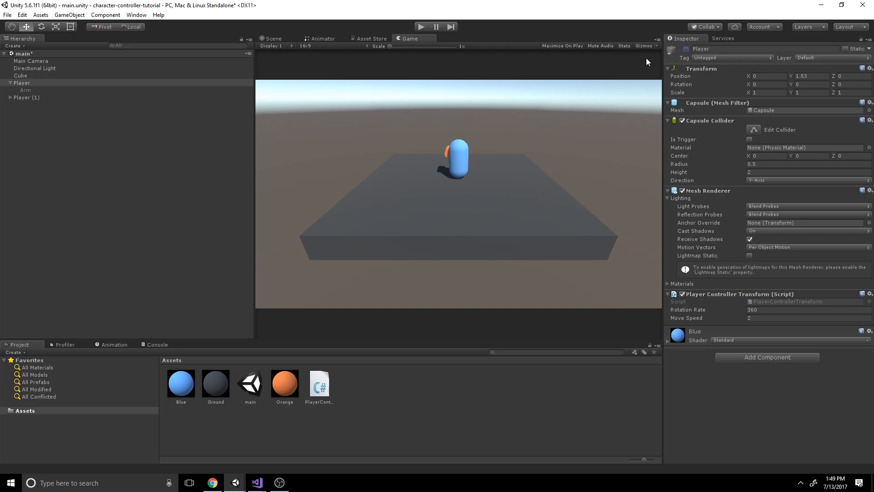
click(25, 97)
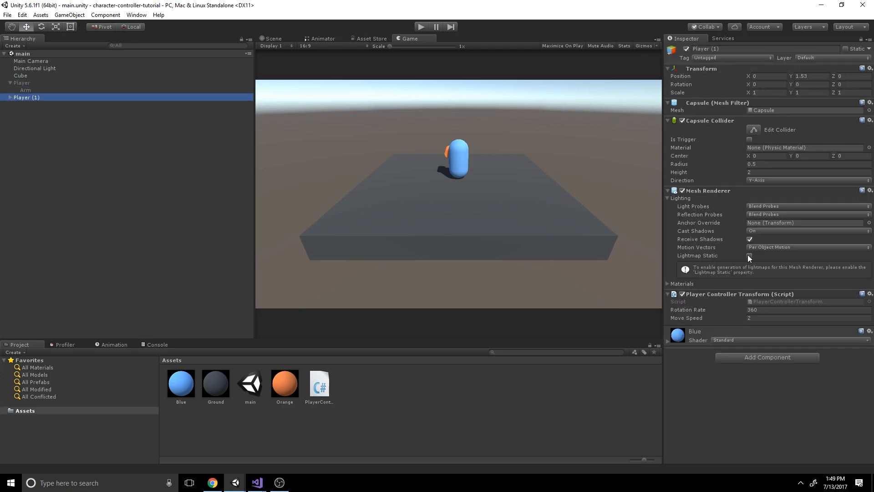
mouse_move(728, 290)
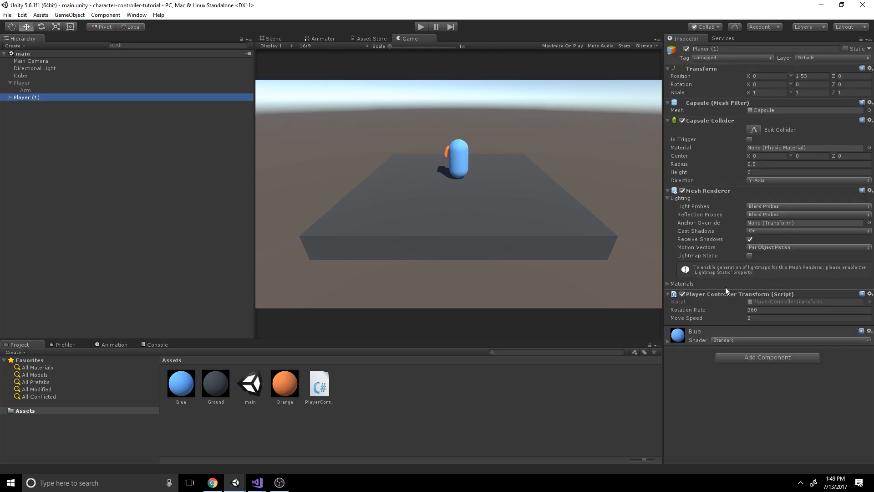
right_click(738, 294)
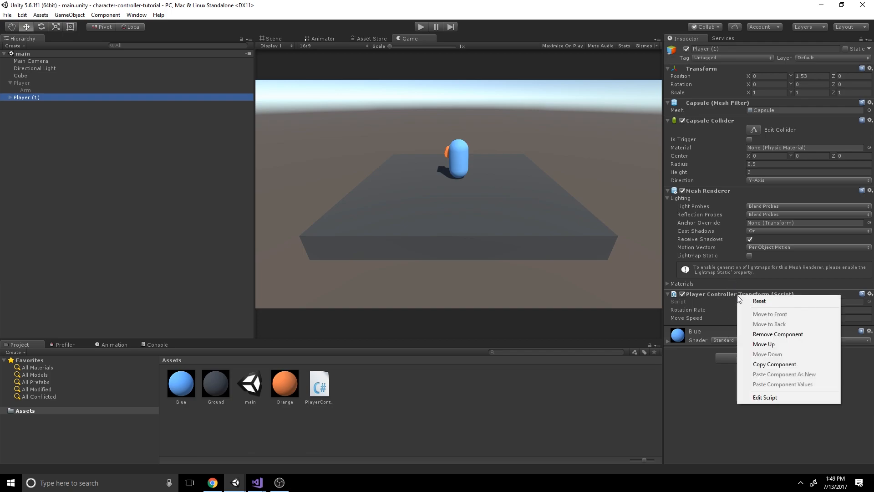
click(778, 333)
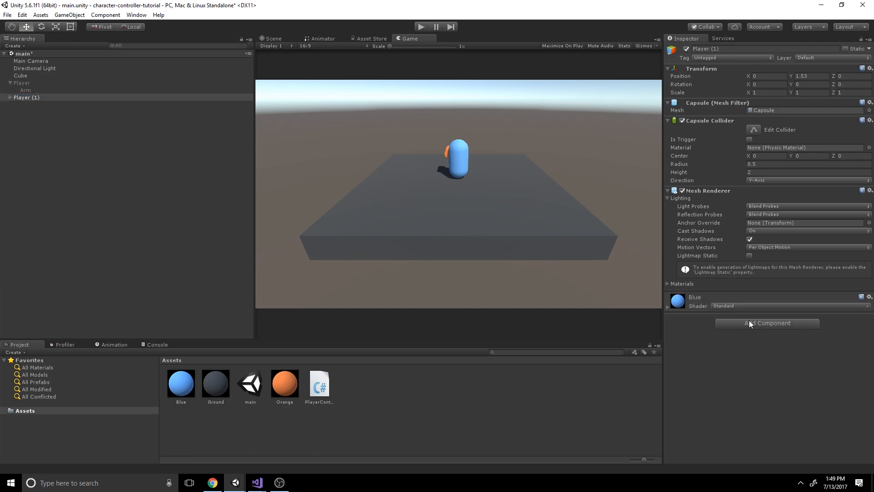
Step: Add a Rigidbody to Player (1) with mass 2 and drag 5
click(767, 323)
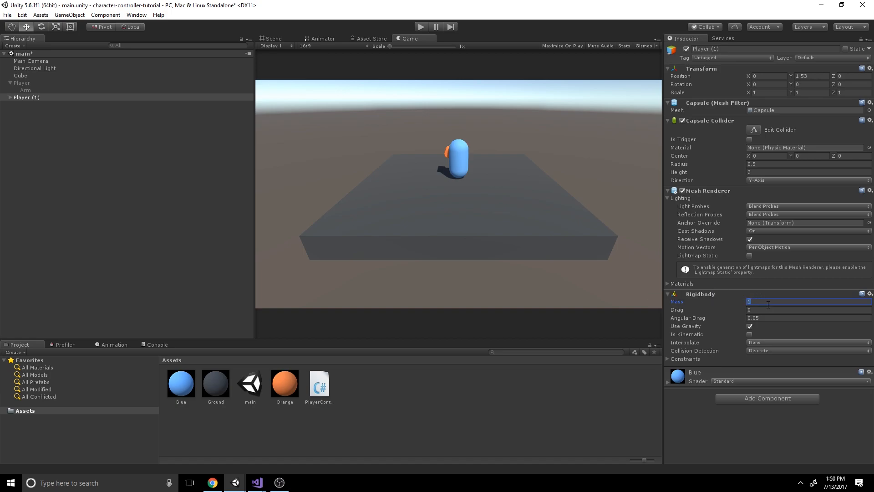
text(2)
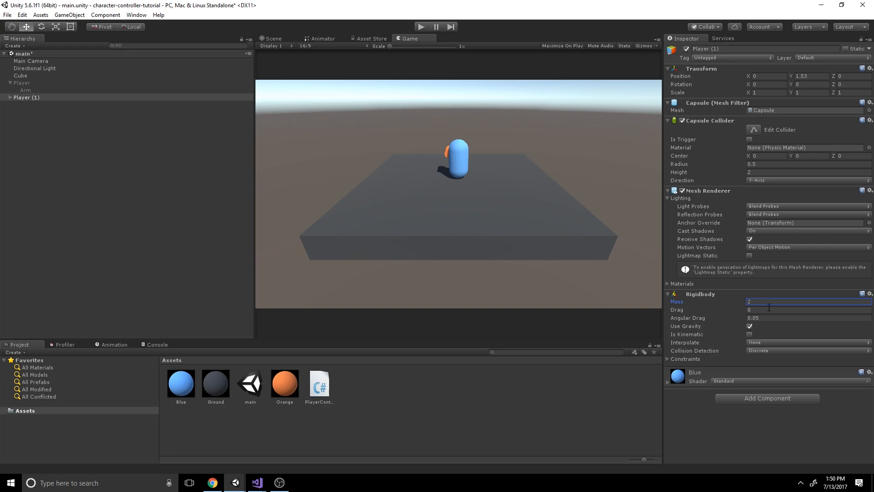
click(807, 309)
text(5)
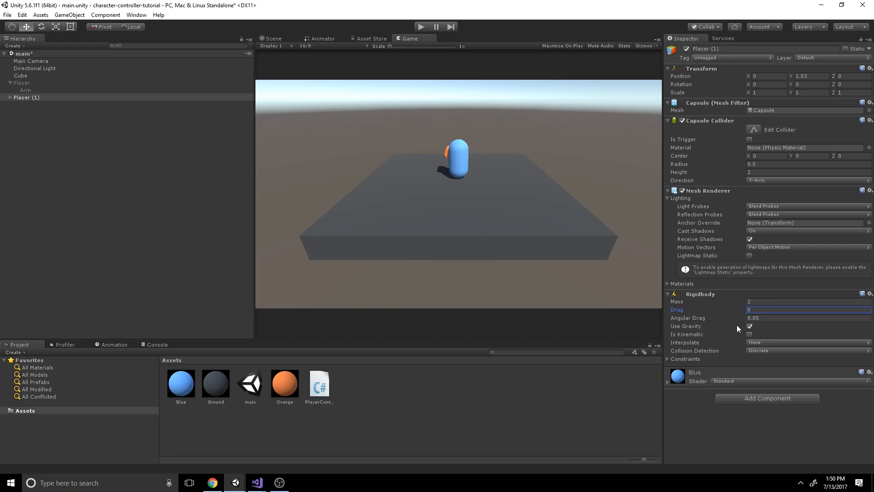
mouse_move(673, 364)
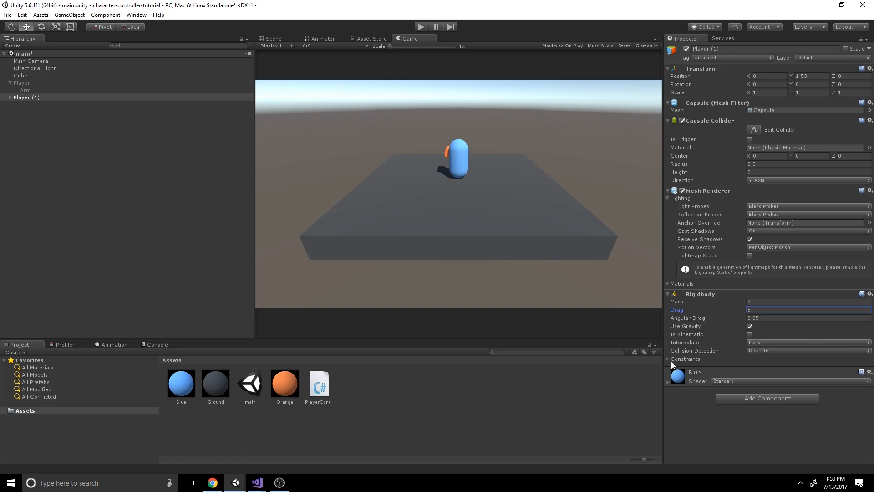
Step: Freeze the Rigidbody's Y position and X rotation, then clear the selection
click(669, 359)
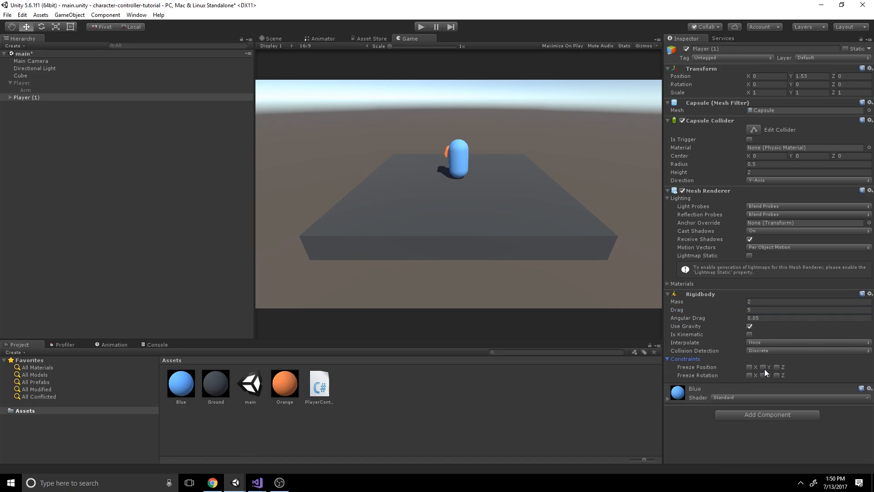
click(762, 367)
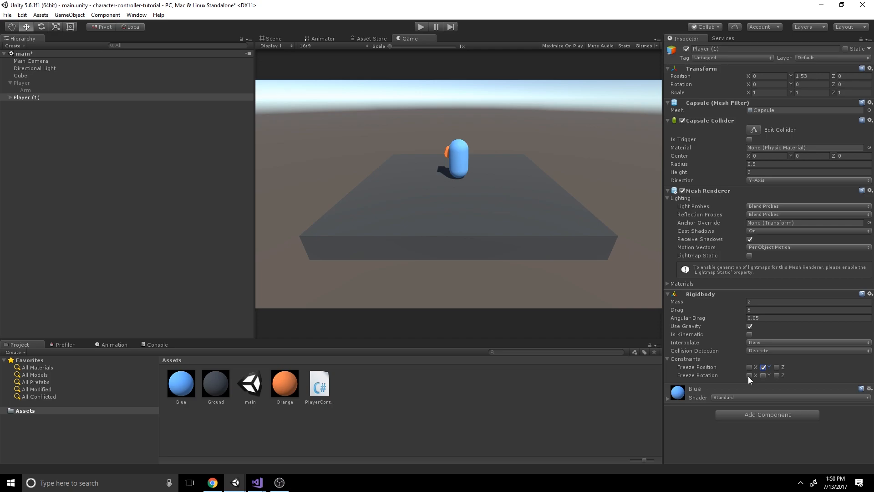
click(750, 375)
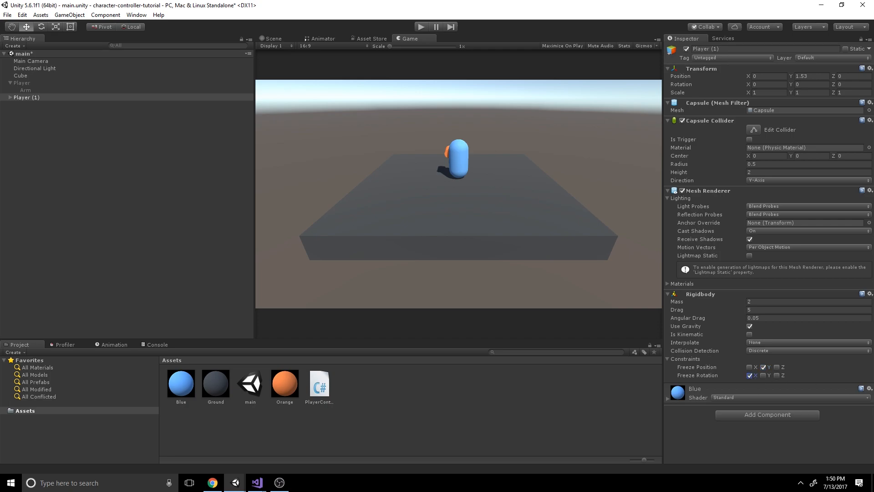
mouse_move(654, 326)
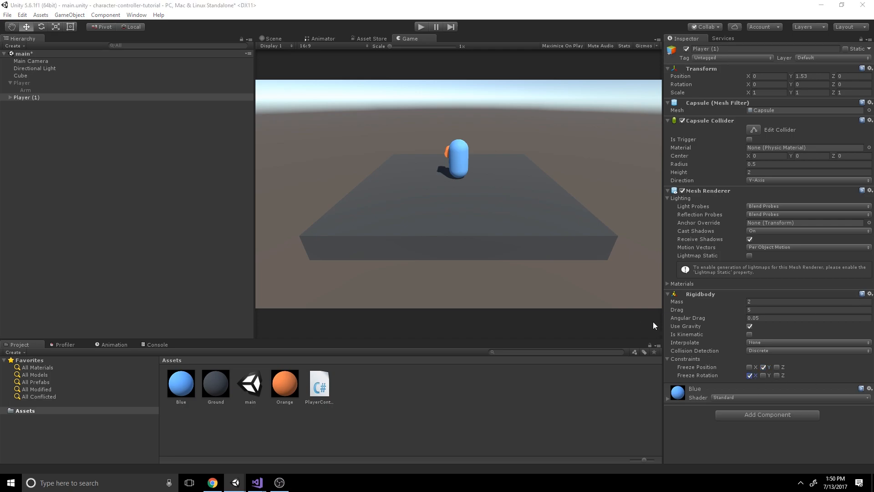
click(776, 376)
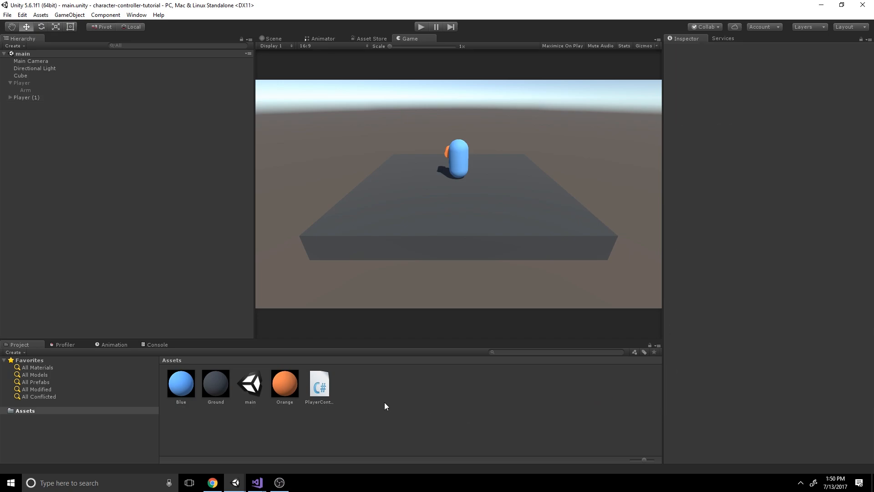
Step: Duplicate the PlayerControllerTransform script and name the copy PlayerControllerRigidBody
click(319, 385)
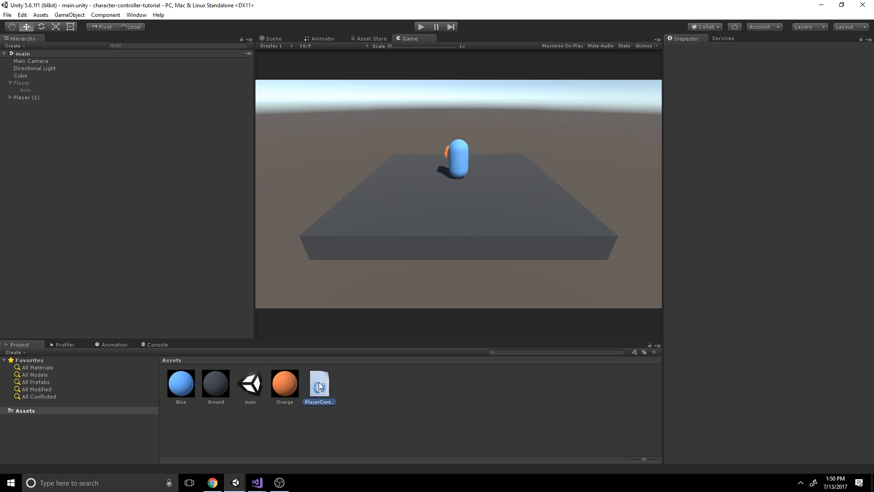
click(355, 383)
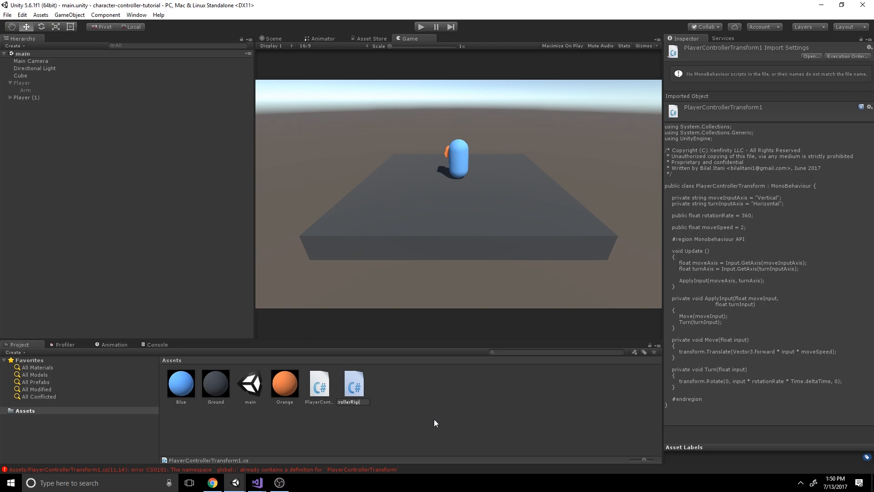
click(318, 382)
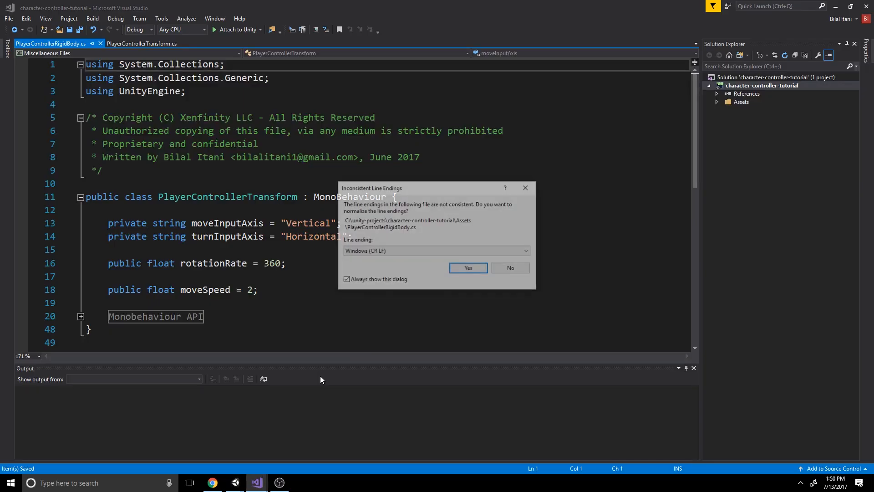
Step: Accept line-ending normalization and reload the externally modified project in Visual Studio
click(467, 268)
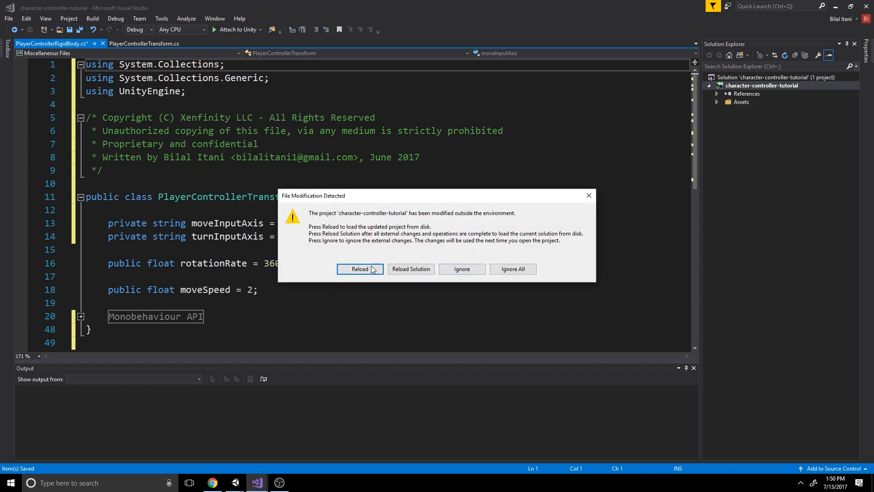
click(359, 269)
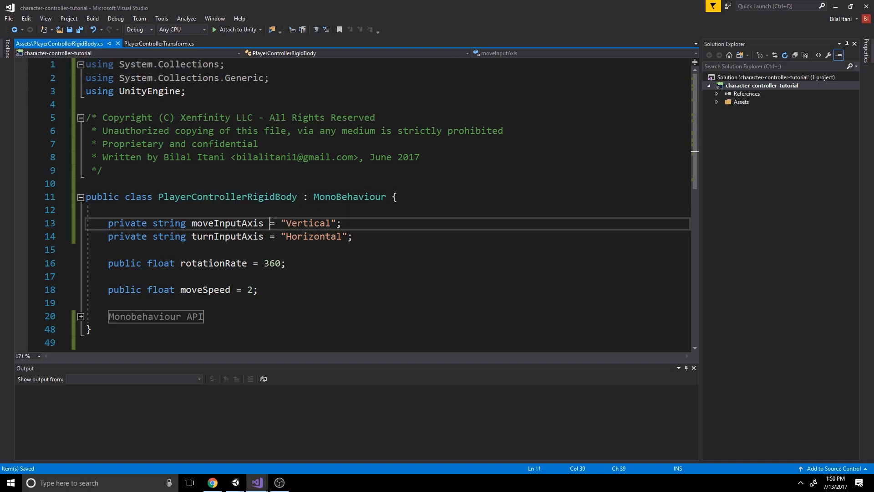
Step: Add 'private Rigidbody rb;' and a Start method setting rb = GetComponent<Rigidbody>()
scroll(down, 3)
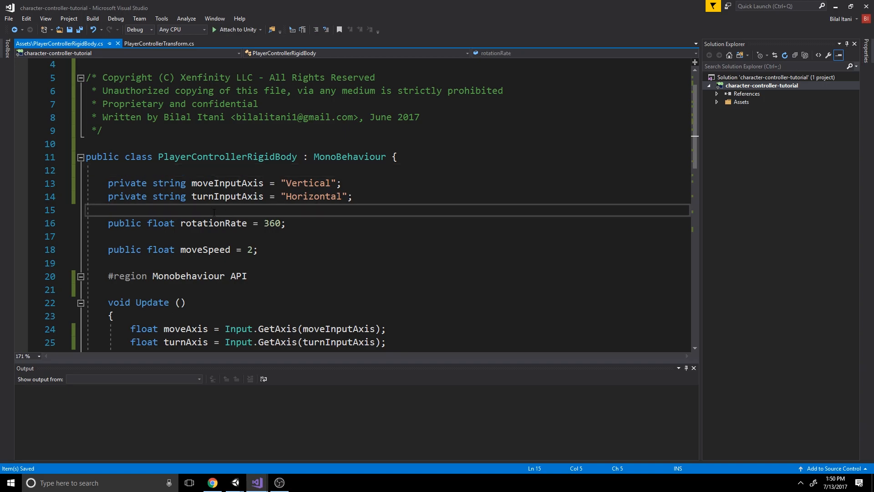
text(private Rigidbody)
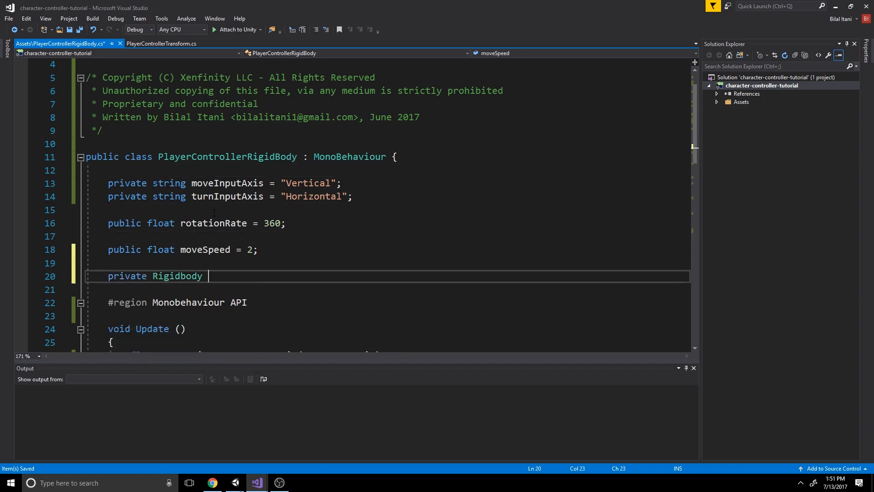
text(rb;)
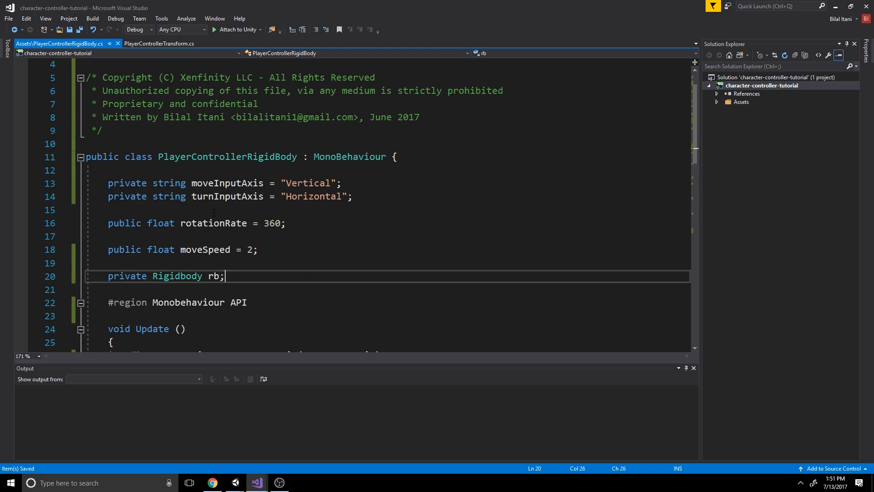
text(v)
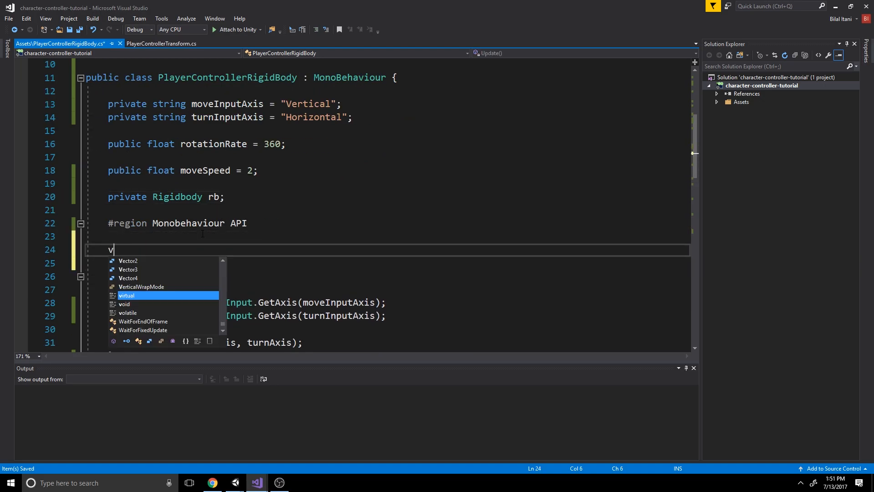
text(oid Start()
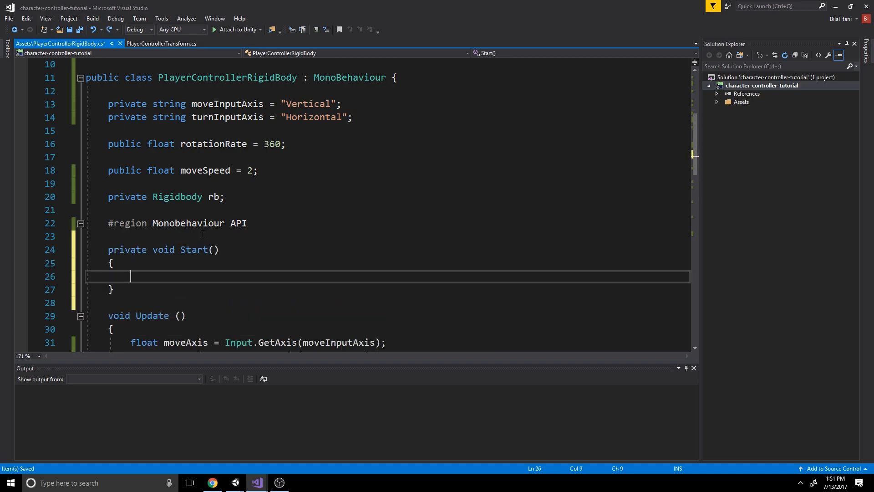
text(ri)
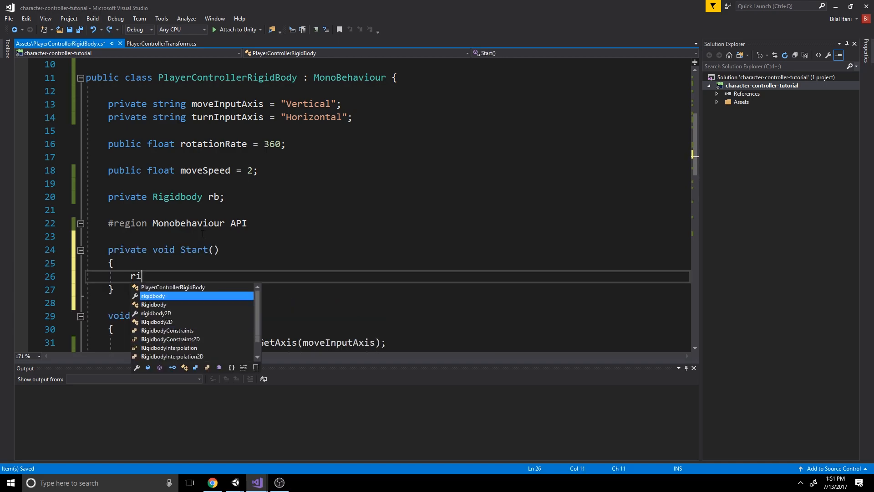
text(rb.)
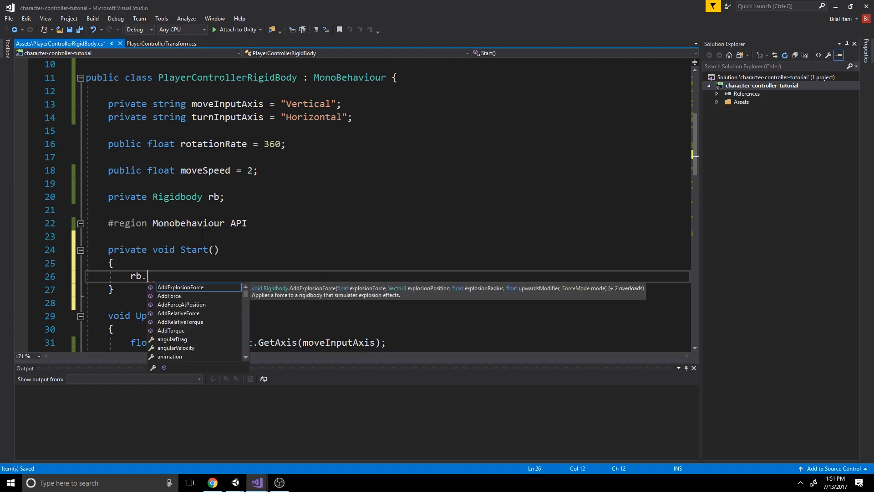
text(= GetComponent<Rigidbody>()
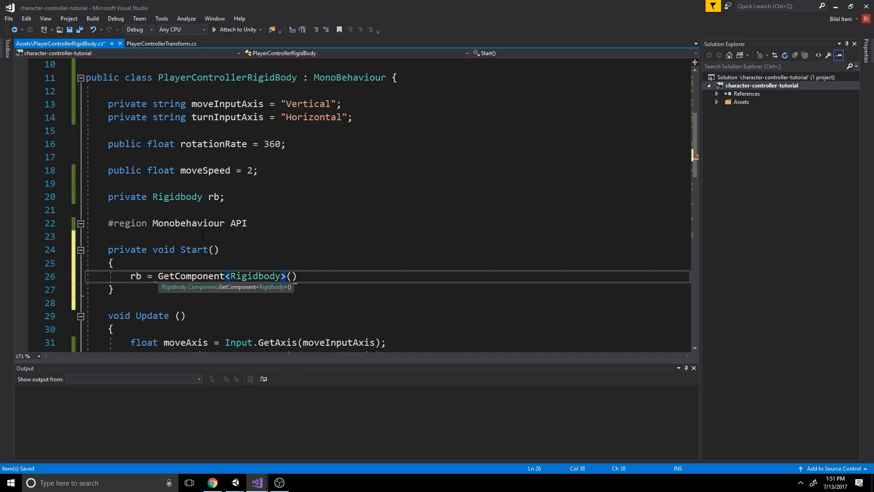
text(;)
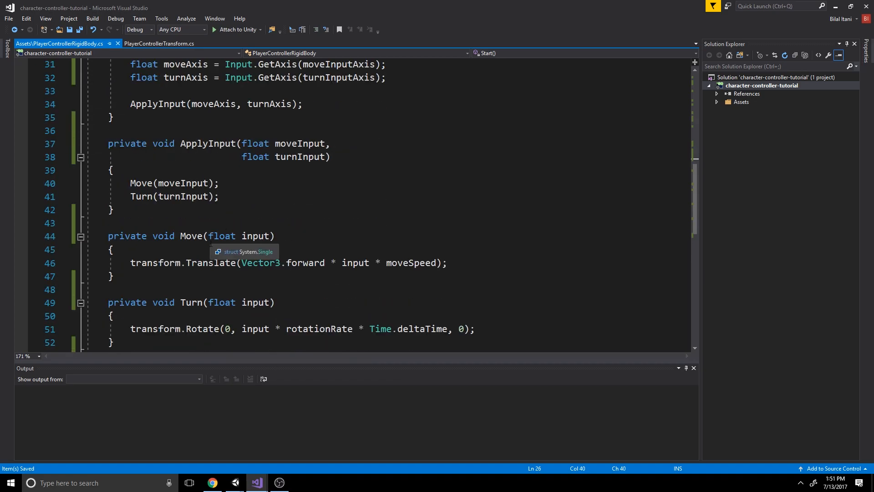
Step: Comment out the Translate line and begin rb.AddForce(transform.forward * input
double_click(211, 184)
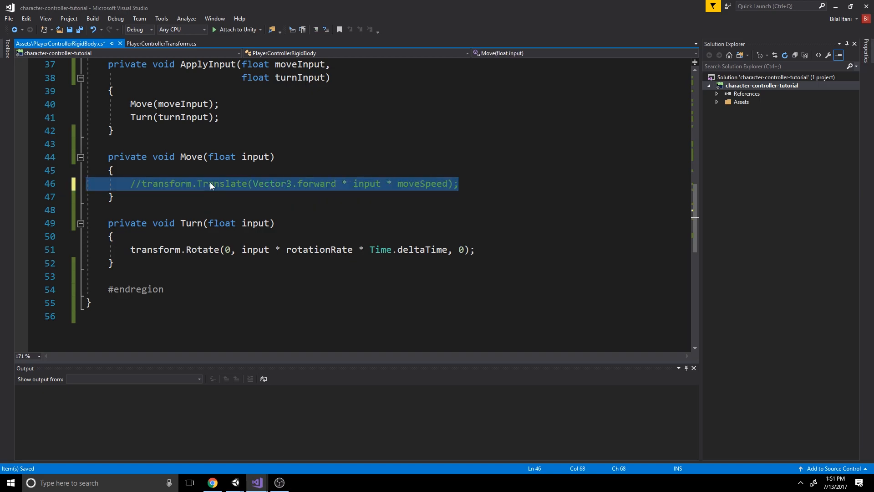
key(enter)
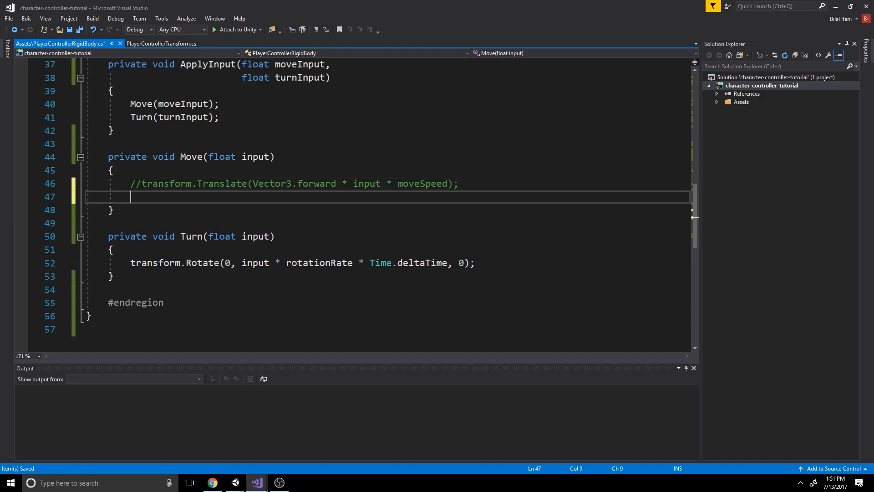
text(rb.)
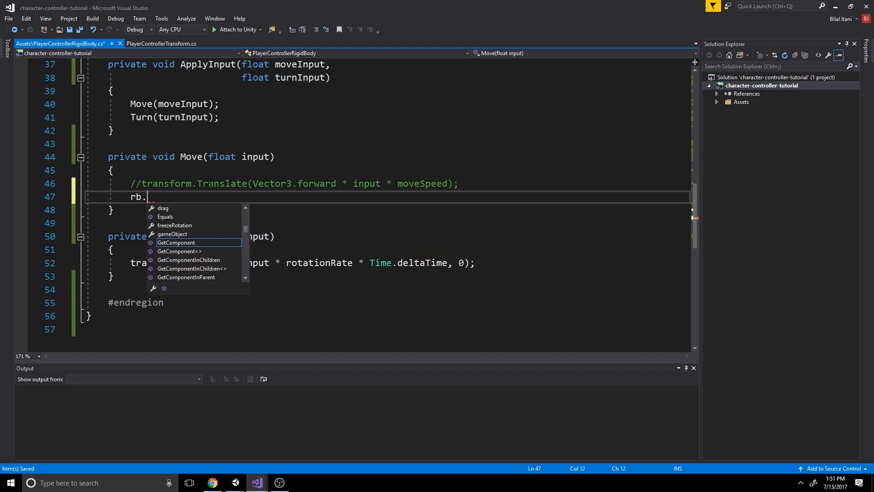
text(add)
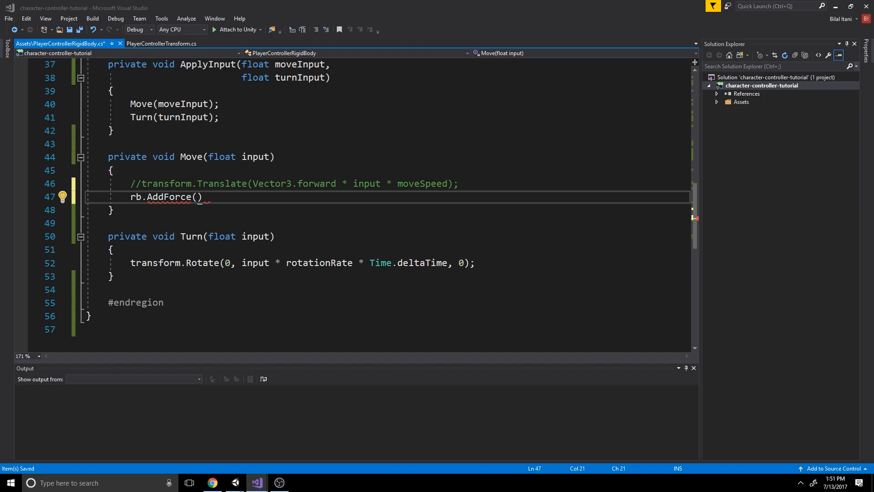
double_click(169, 196)
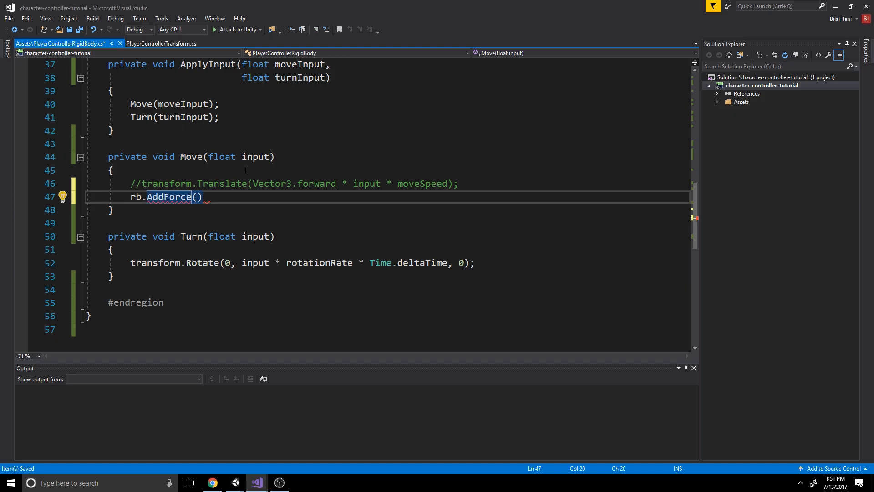
text(transform.for)
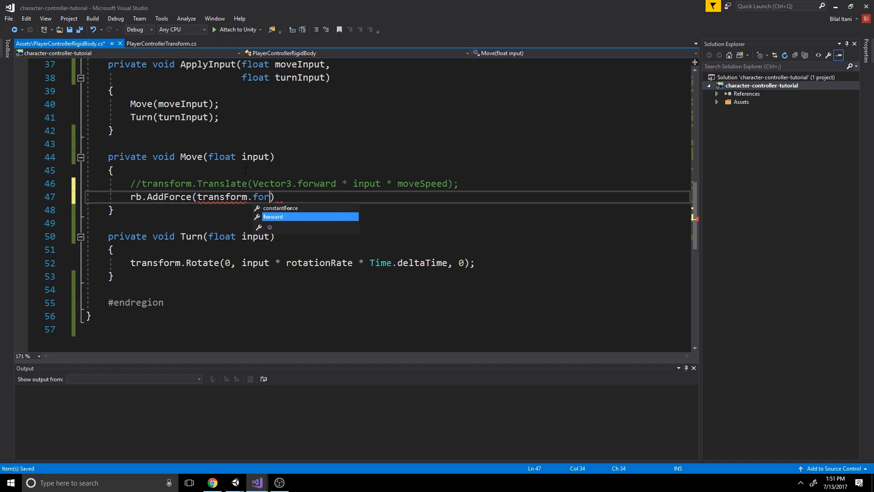
text(ward * input * Move)
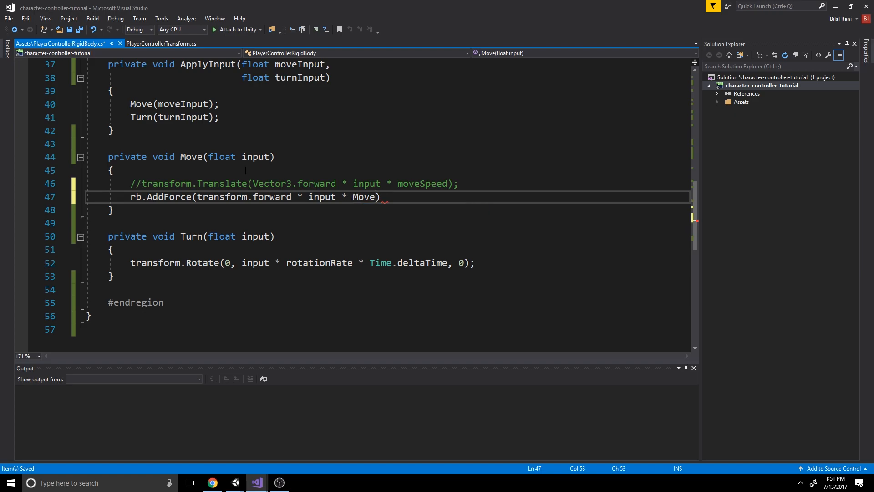
Step: Finish the call with moveSpeed and ForceMode.Force, and set moveSpeed to 10
key(Backspace)
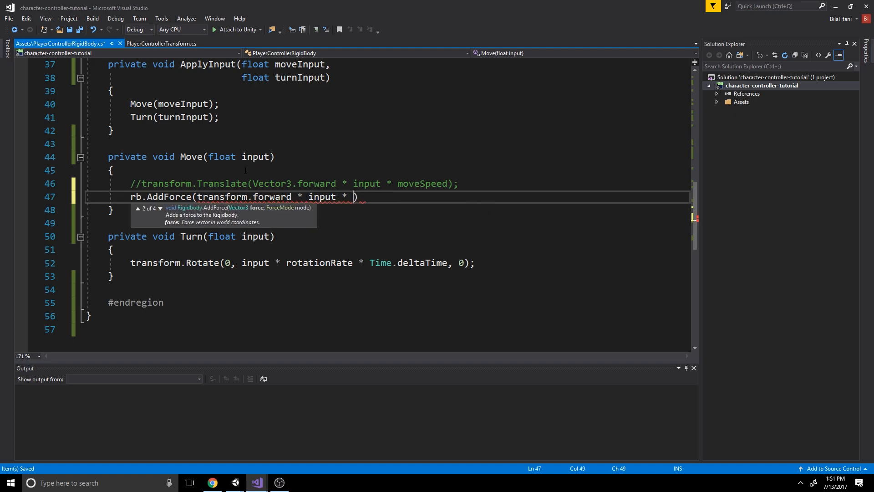
text(moveR)
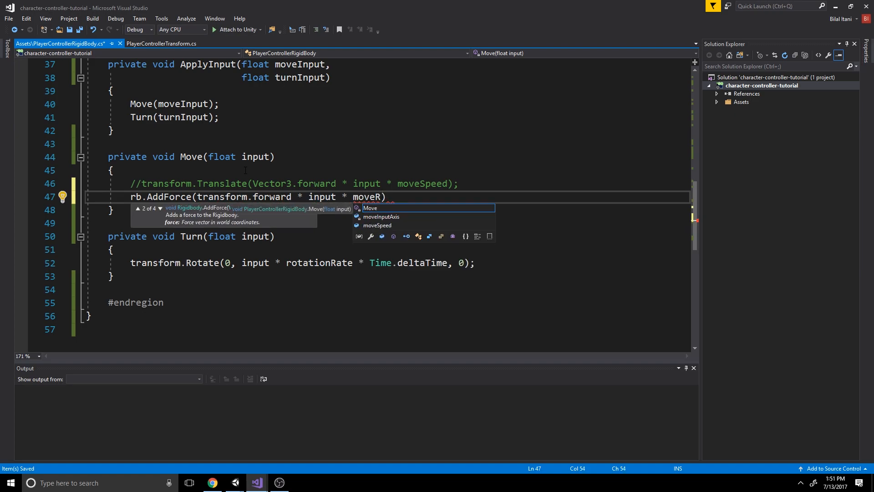
text(Speed)
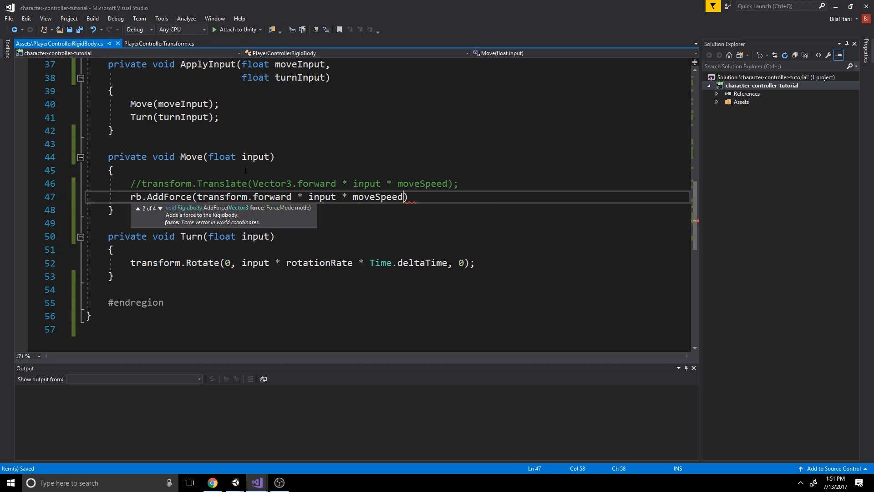
double_click(379, 197)
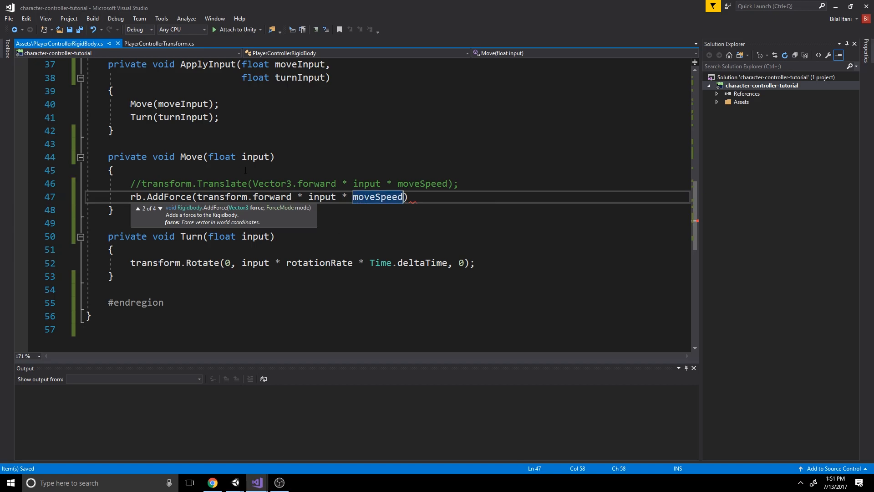
text(, ForceMode.Force)
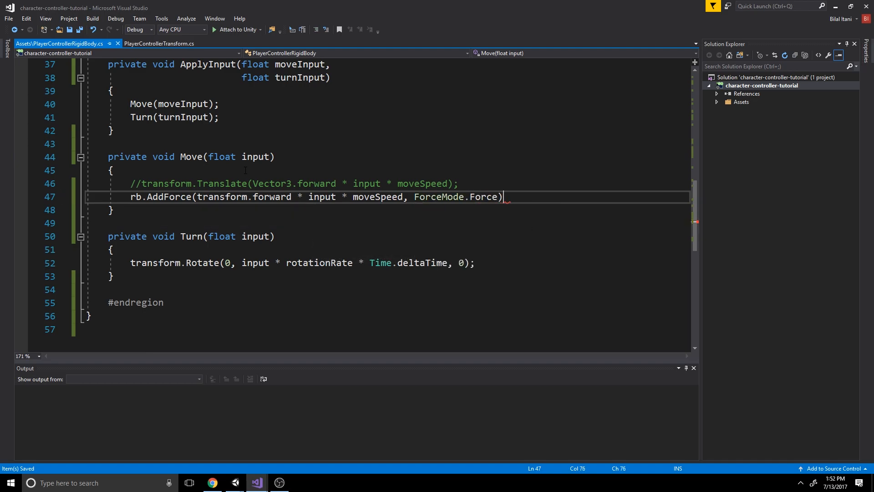
text(;)
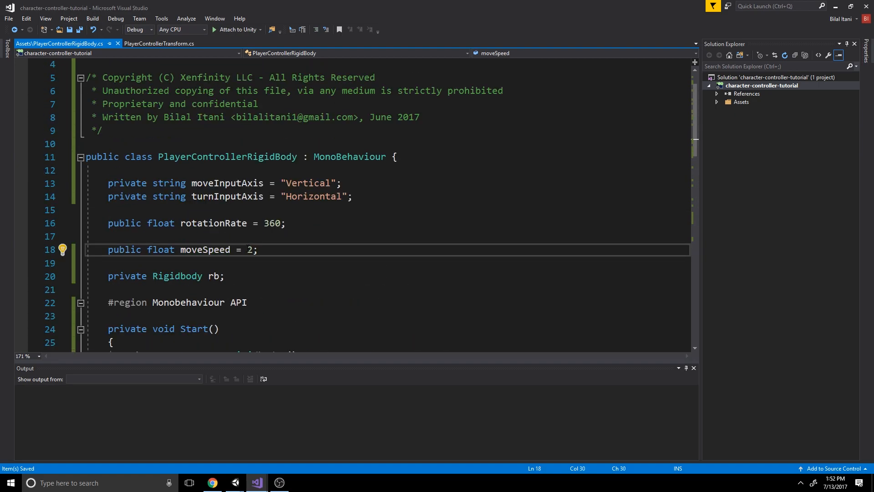
text(1)
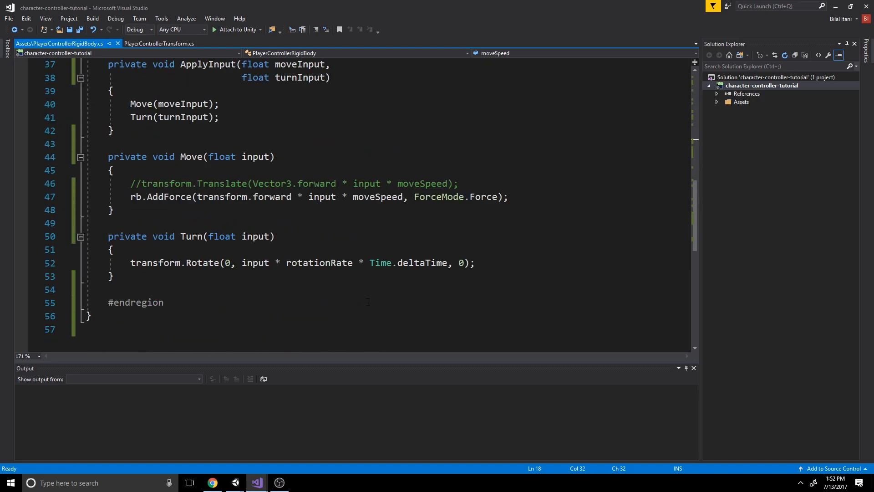
mouse_move(235, 482)
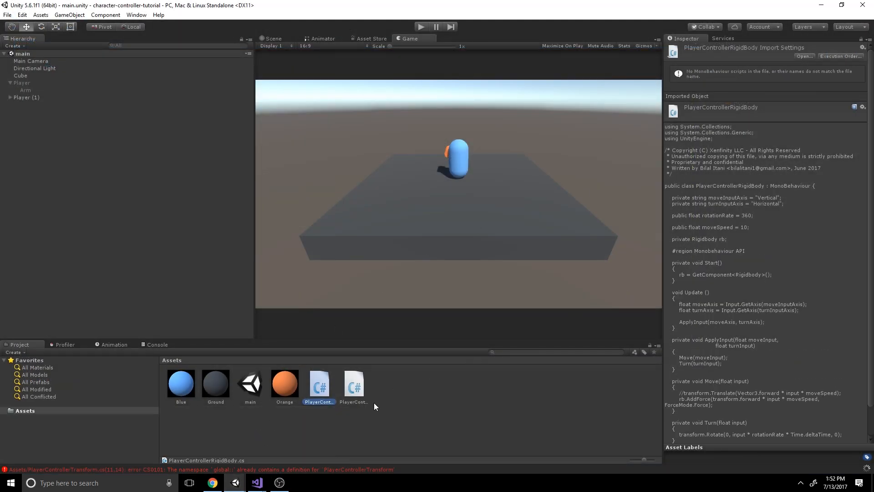
Step: Select Player (1) and add the Player Controller Rigid Body script component
click(25, 97)
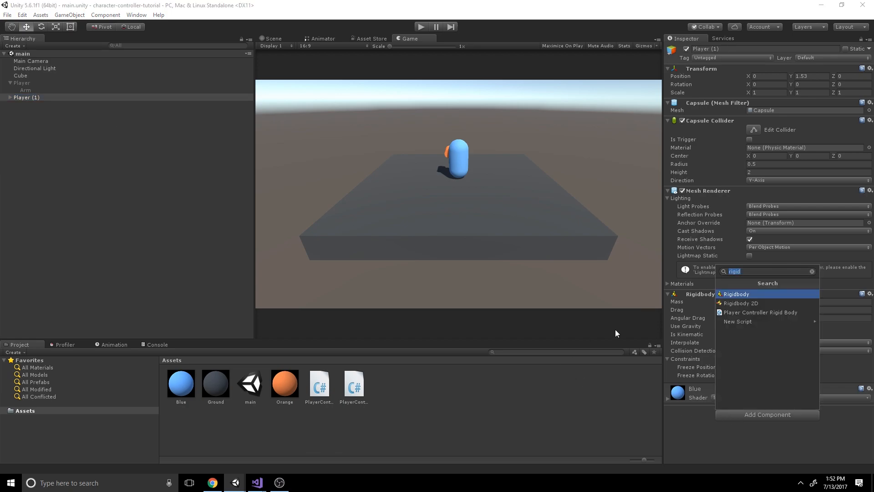
click(760, 313)
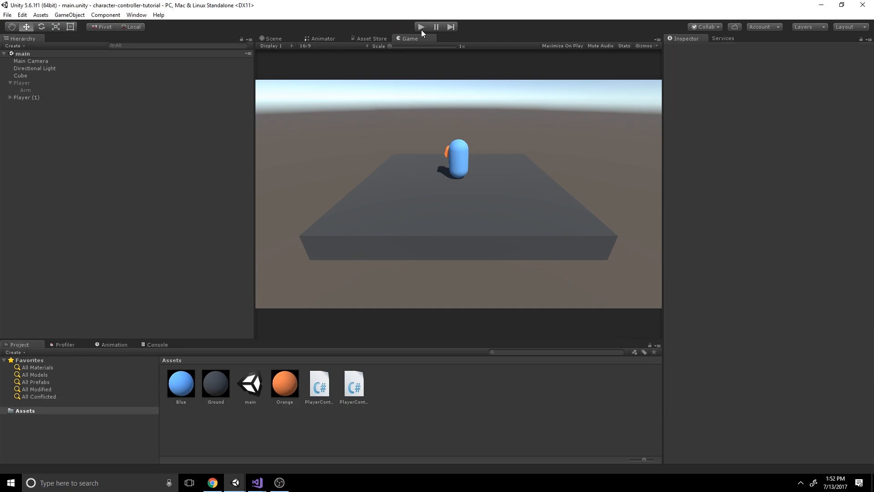
Step: Enter Play mode and focus the Game view to steer the capsule
click(421, 27)
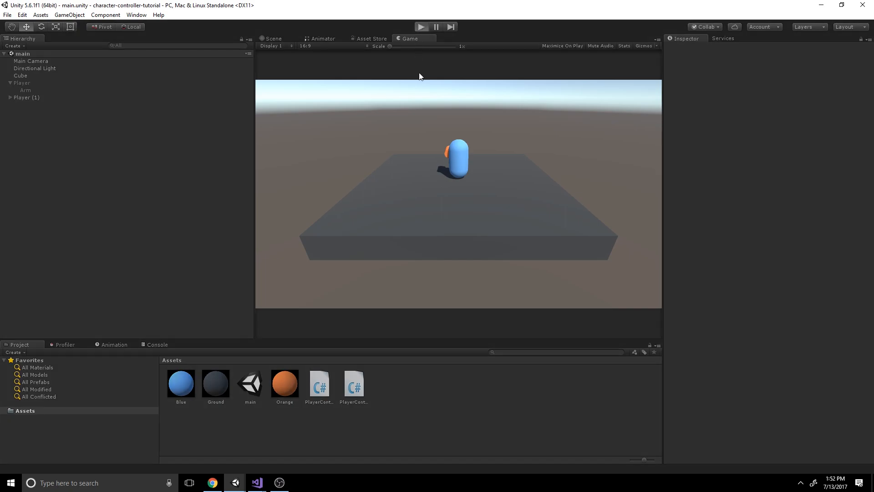
click(422, 26)
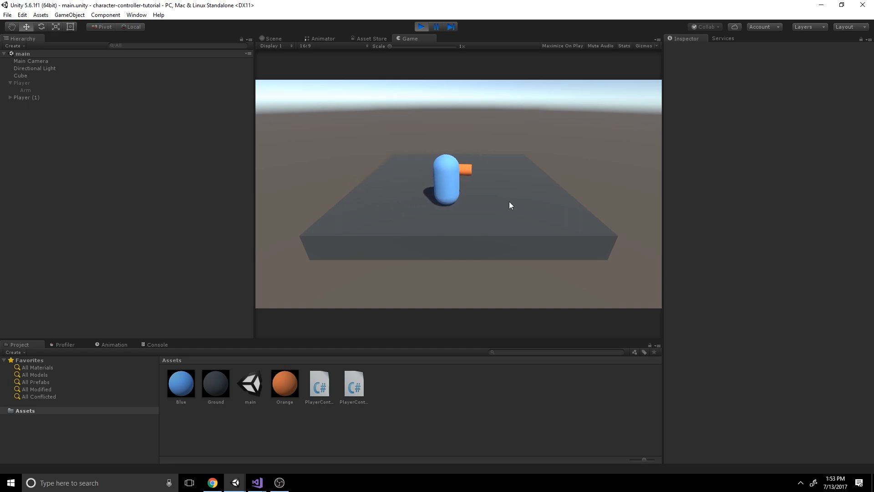
Step: During play, select Player (1) and raise the script's Move Speed to 15
click(26, 97)
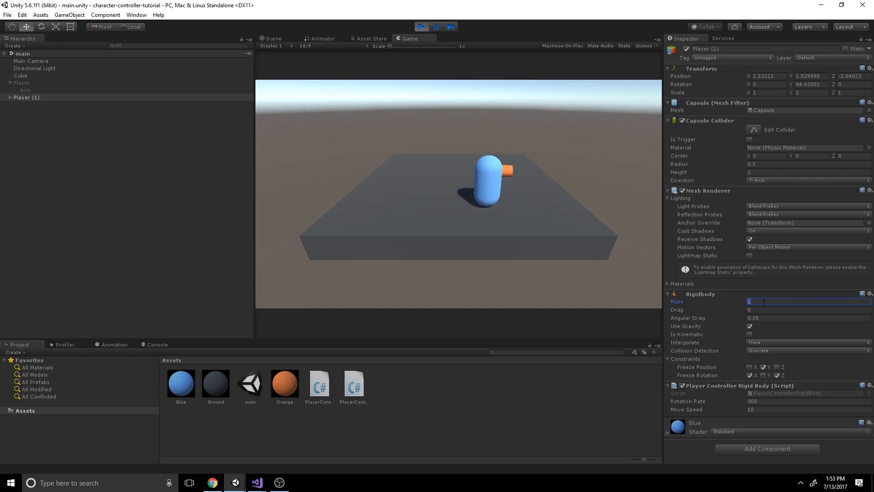
click(803, 409)
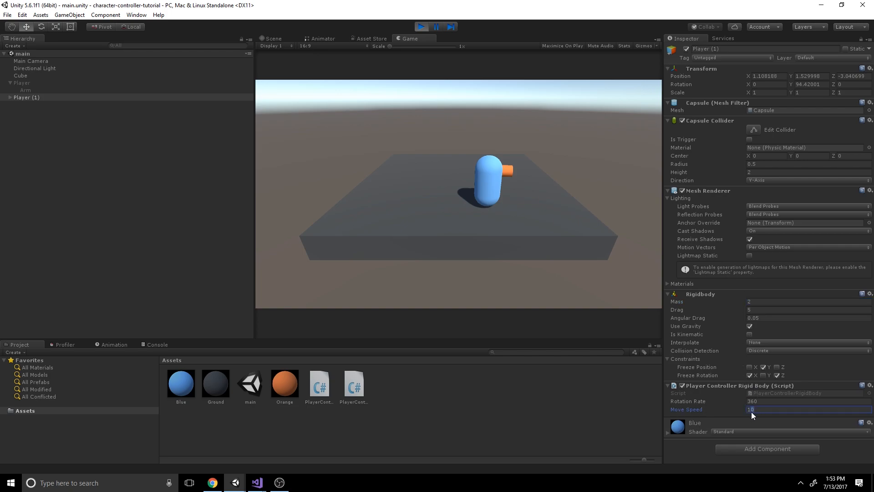
text(15)
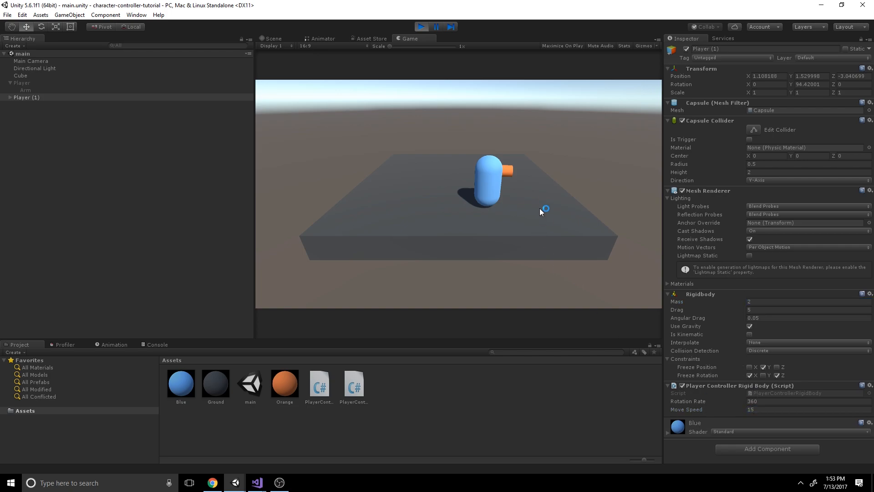